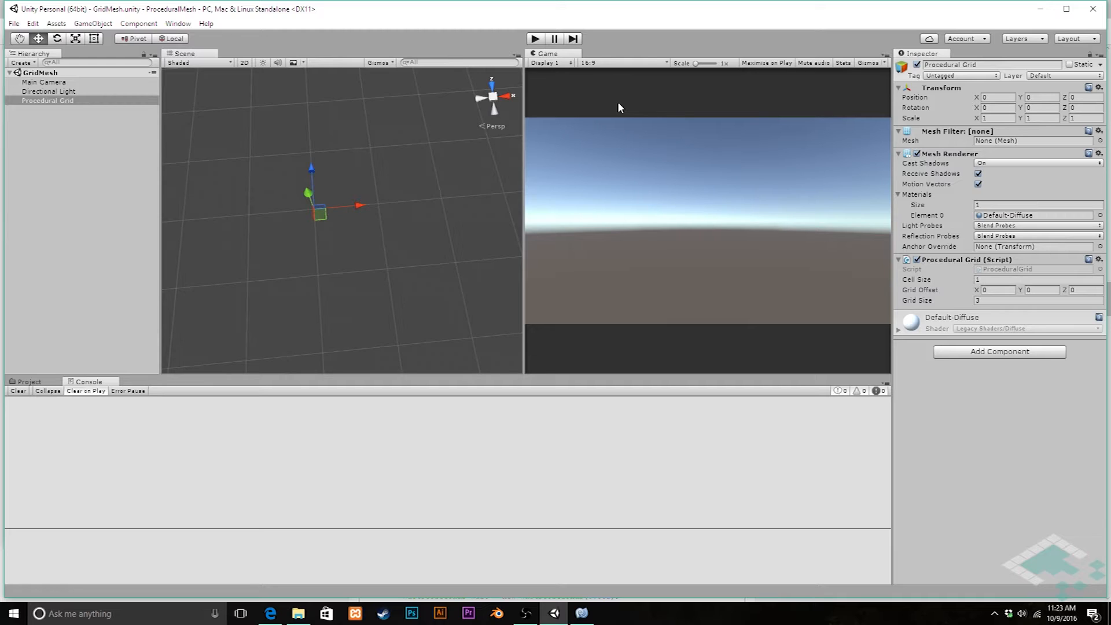
{"action": "mouse_move", "coordinate": [571, 106]}
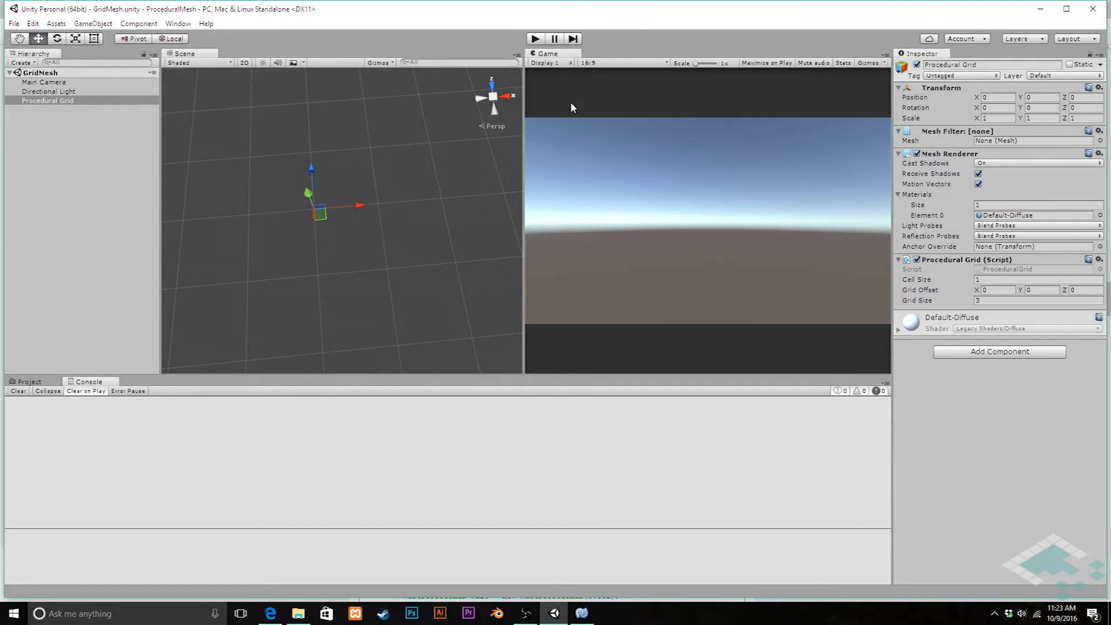
{"action": "mouse_move", "coordinate": [579, 612]}
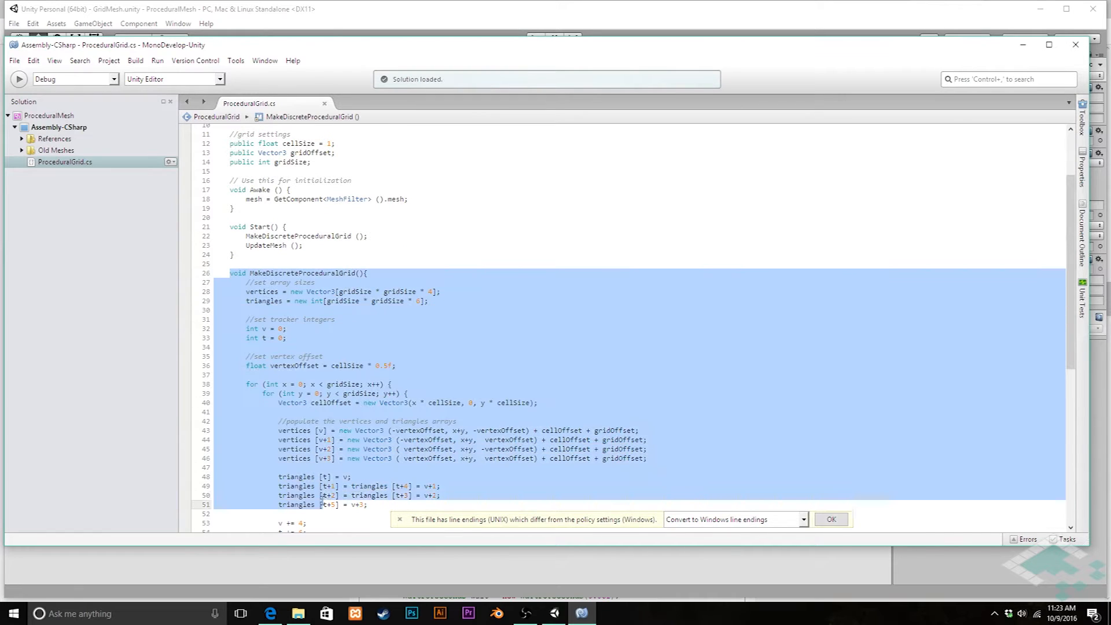
Rename the pasted copy of the grid method to MakeContiguousProceduralGrid
{"action": "scroll", "scroll_direction": "down", "scroll_amount": 3}
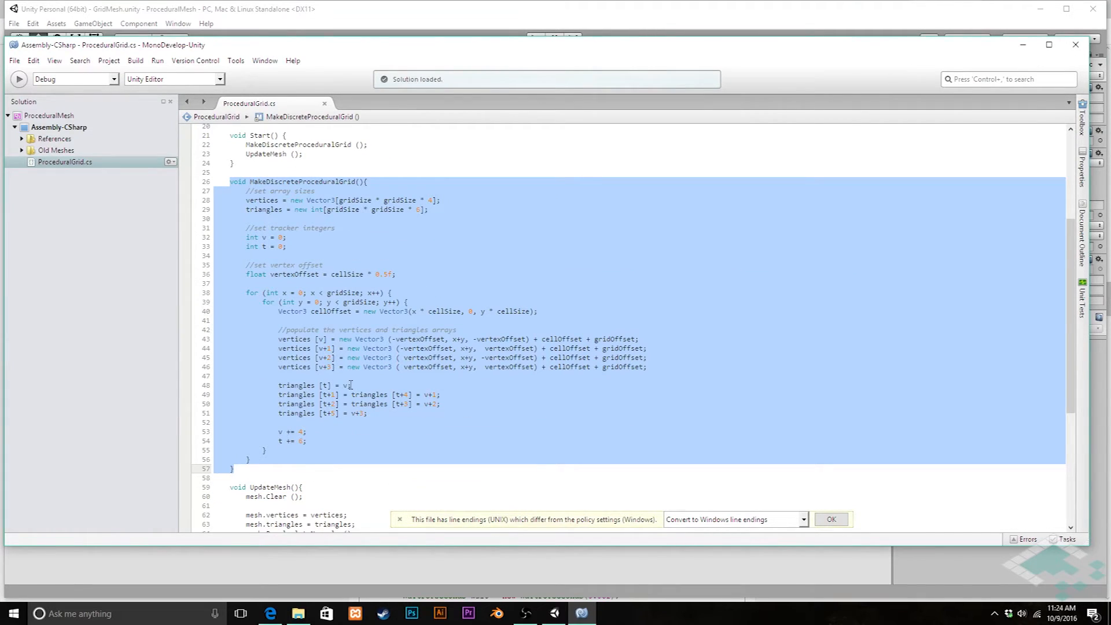
{"action": "scroll", "scroll_direction": "down", "scroll_amount": 3}
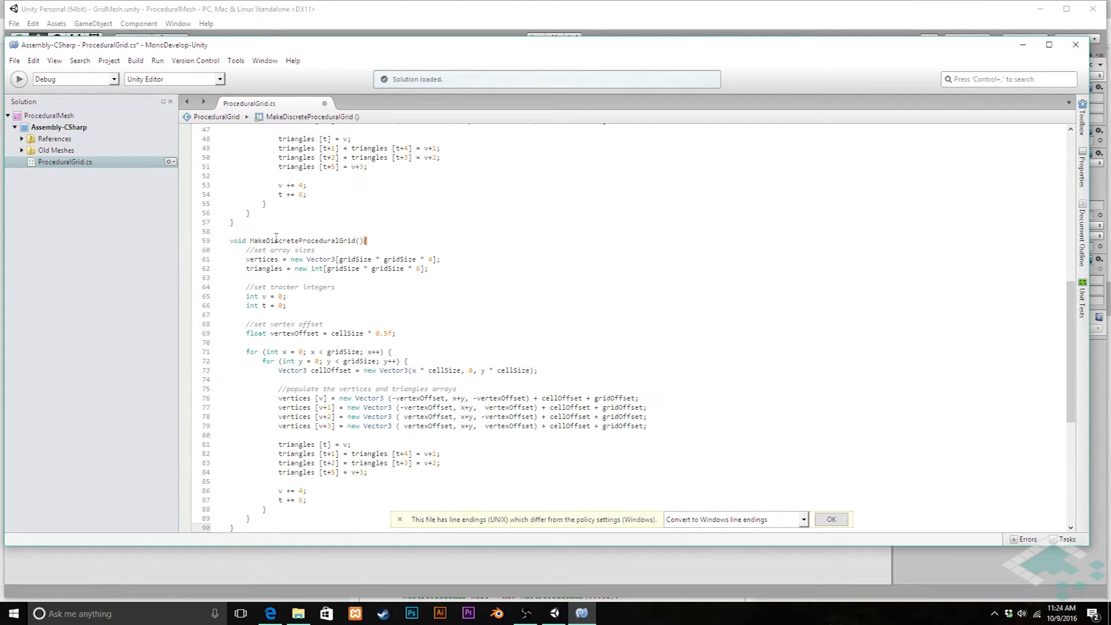
{"action": "double_click", "coordinate": [281, 241]}
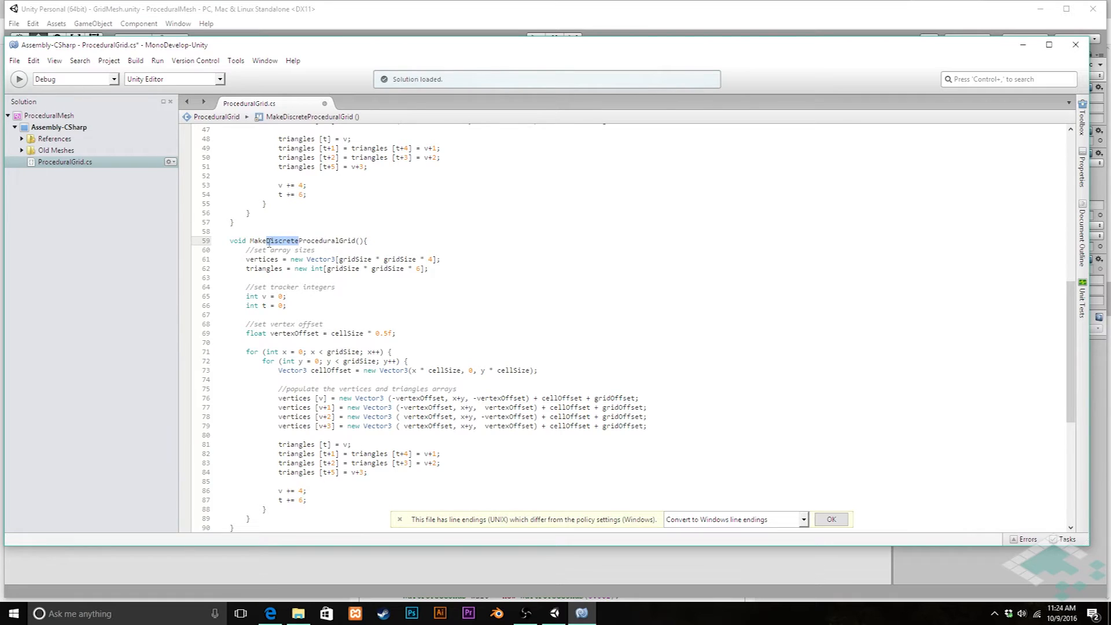
{"action": "type", "text": "Contiguou"}
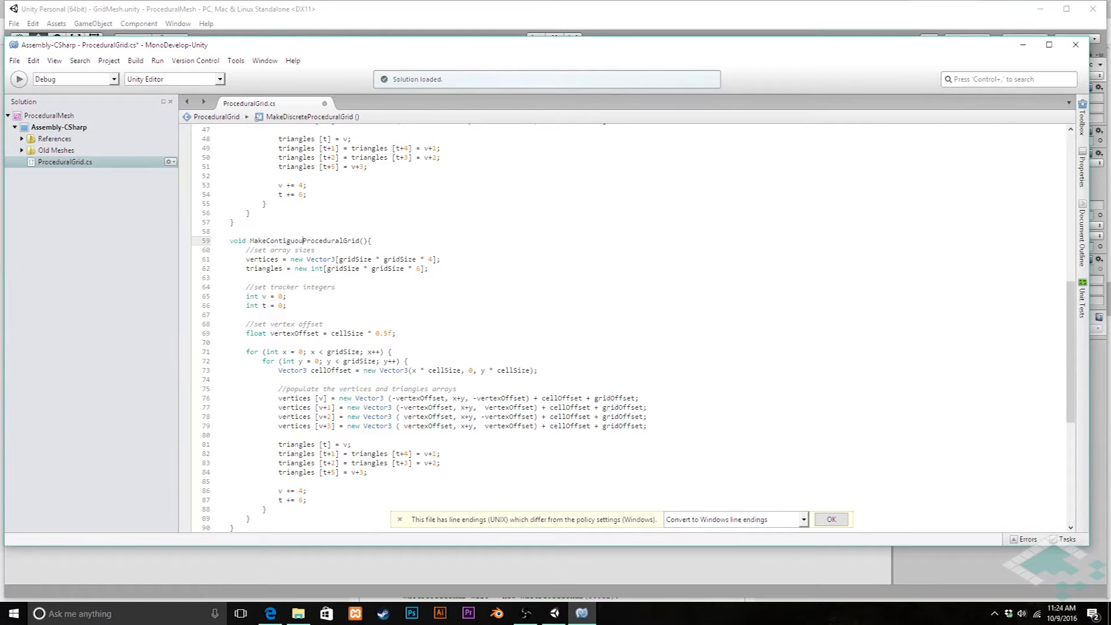
{"action": "type", "text": "s"}
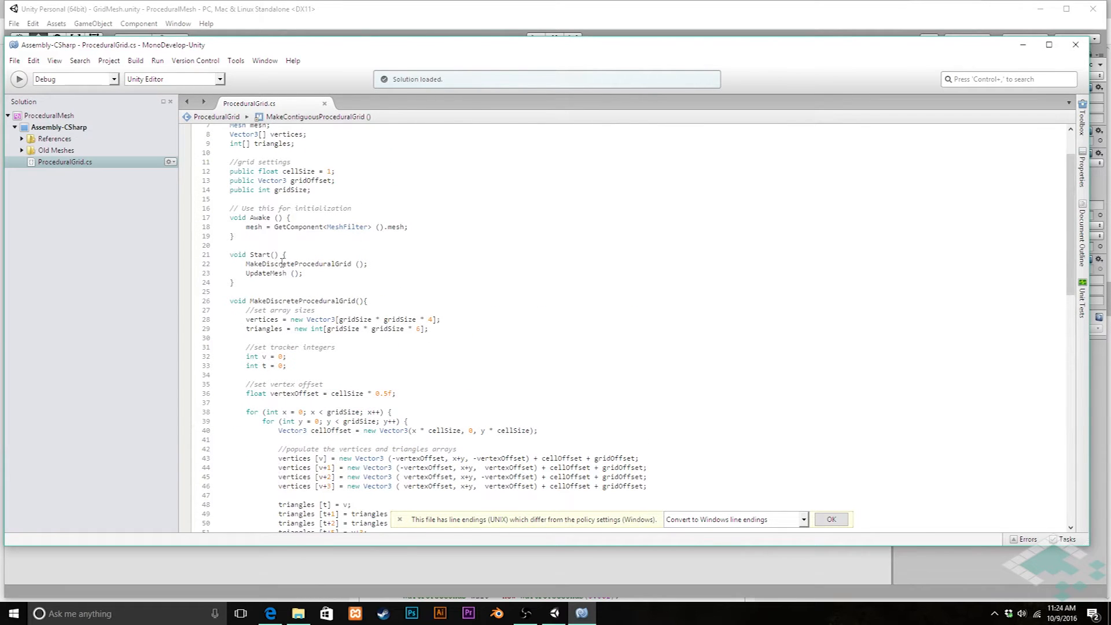
Change the call in Start to MakeContiguousProceduralGrid
{"action": "double_click", "coordinate": [275, 264]}
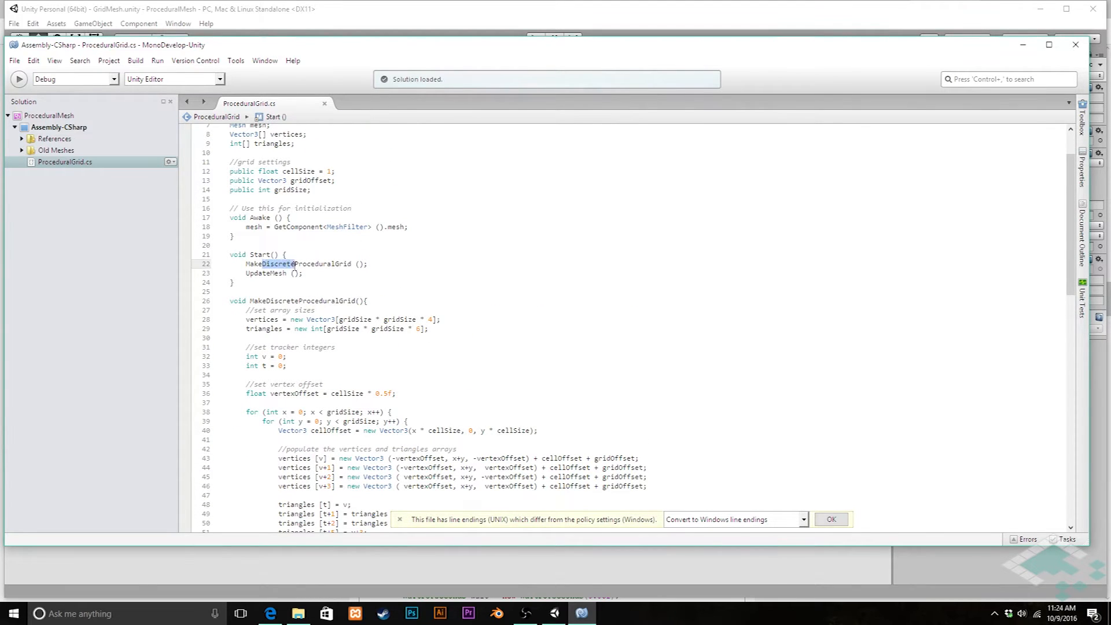
{"action": "type", "text": "Contiguou"}
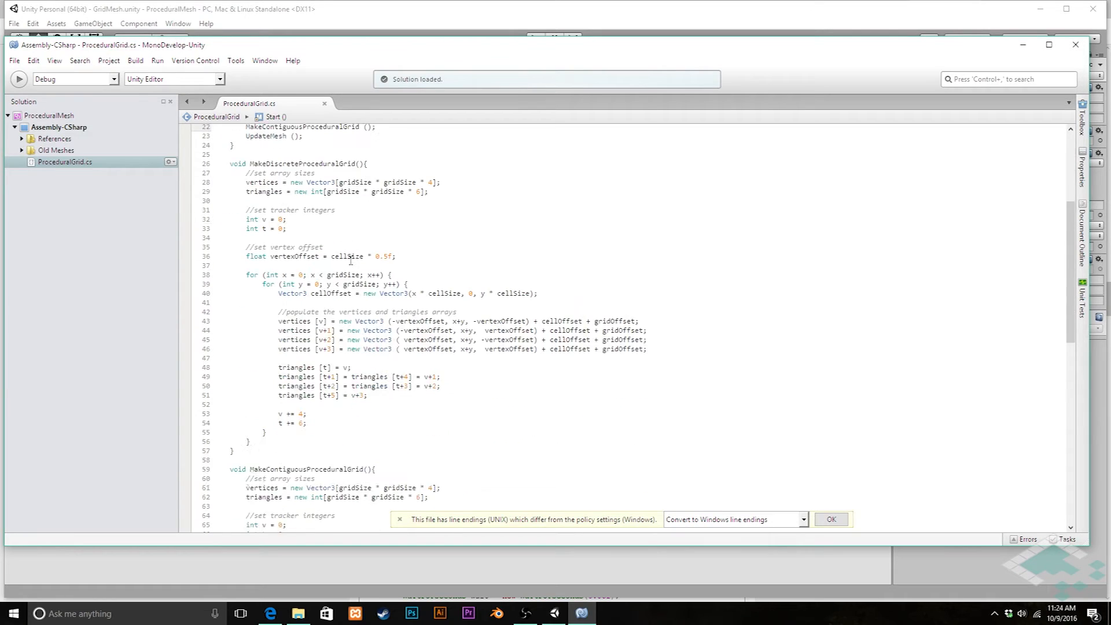
{"action": "scroll", "scroll_direction": "down", "scroll_amount": 3}
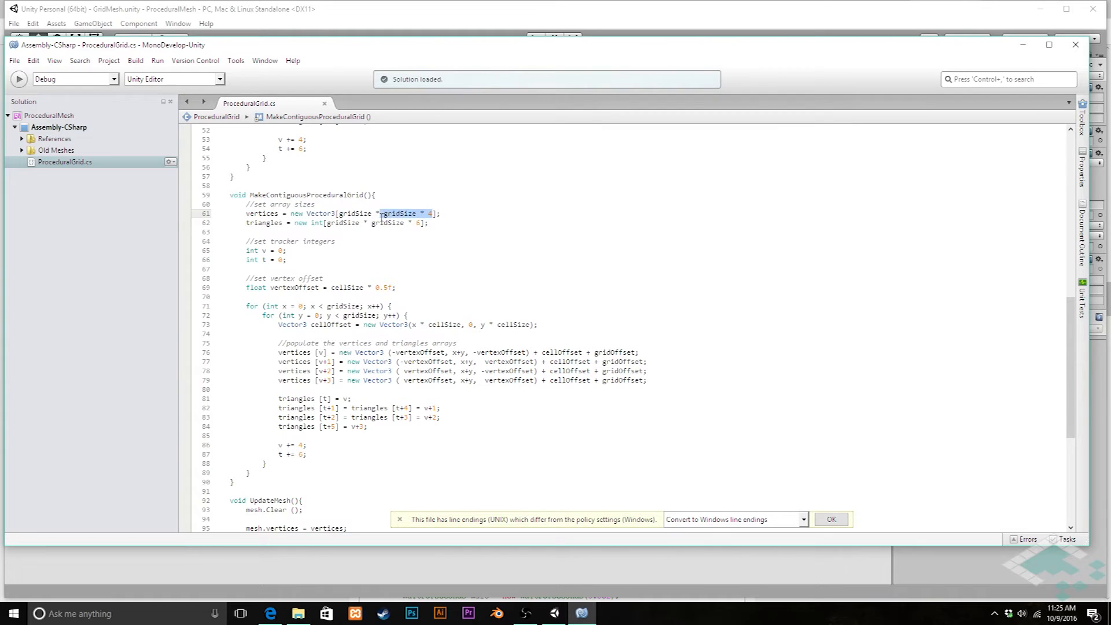
Size the vertices array as (gridSize + 1) * (gridSize + 1) instead of gridSize * 4
{"action": "key", "text": "Delete"}
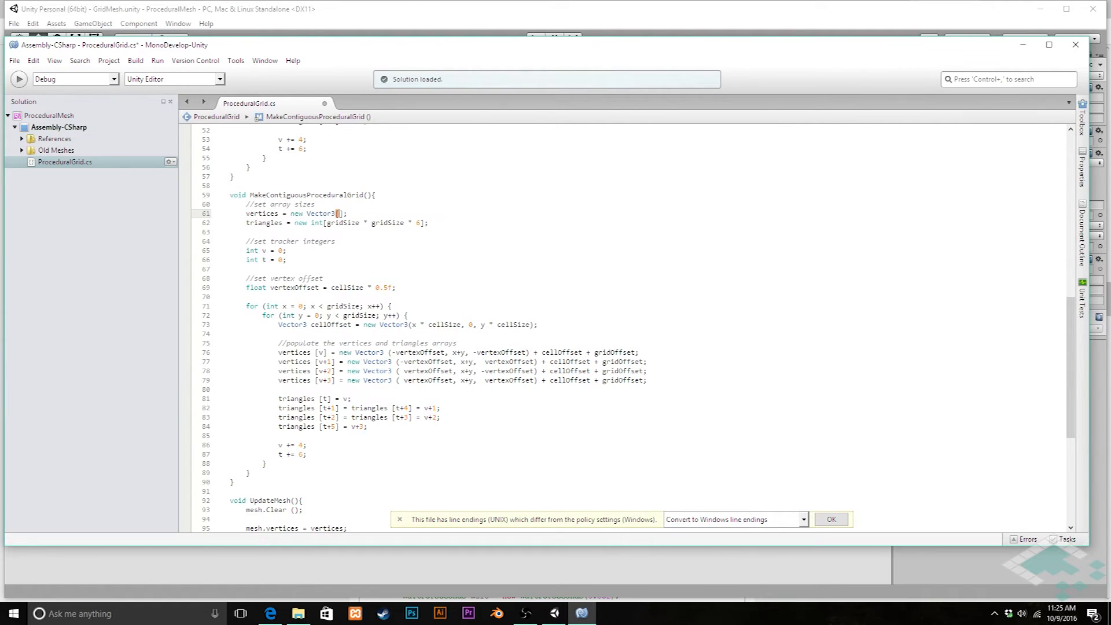
{"action": "type", "text": "gridSize + 1) *"}
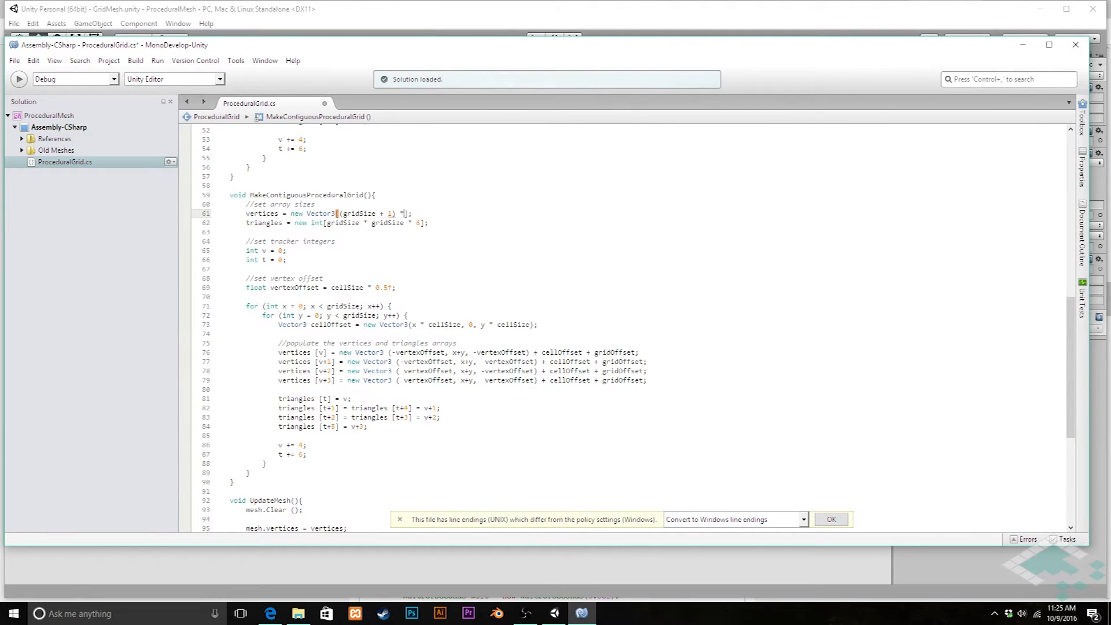
{"action": "type", "text": "(gridSize + 1"}
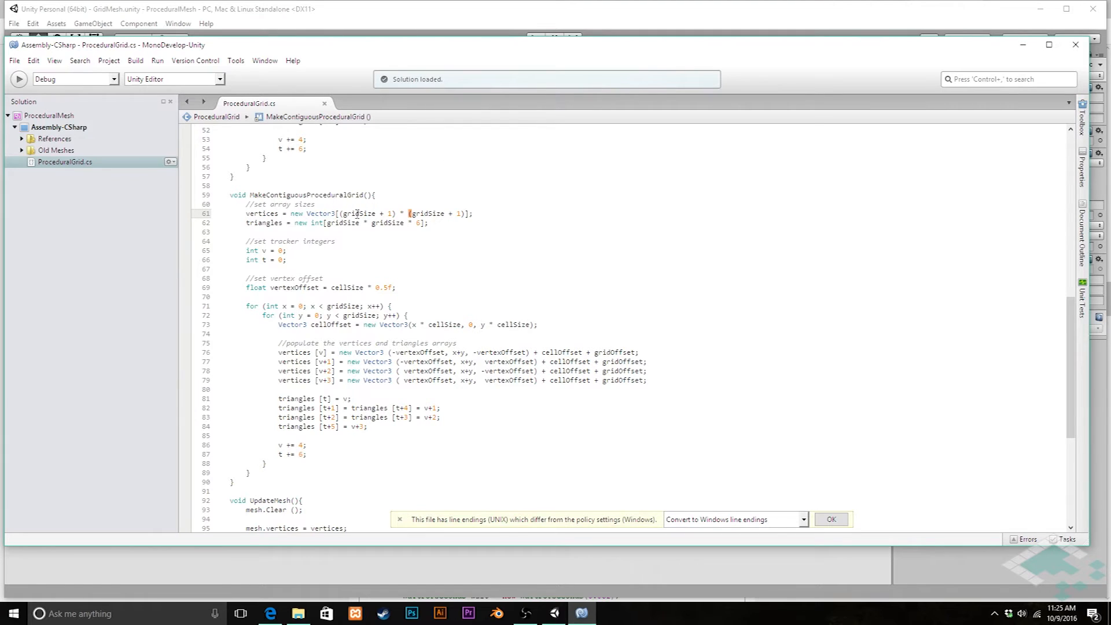
{"action": "mouse_move", "coordinate": [436, 211]}
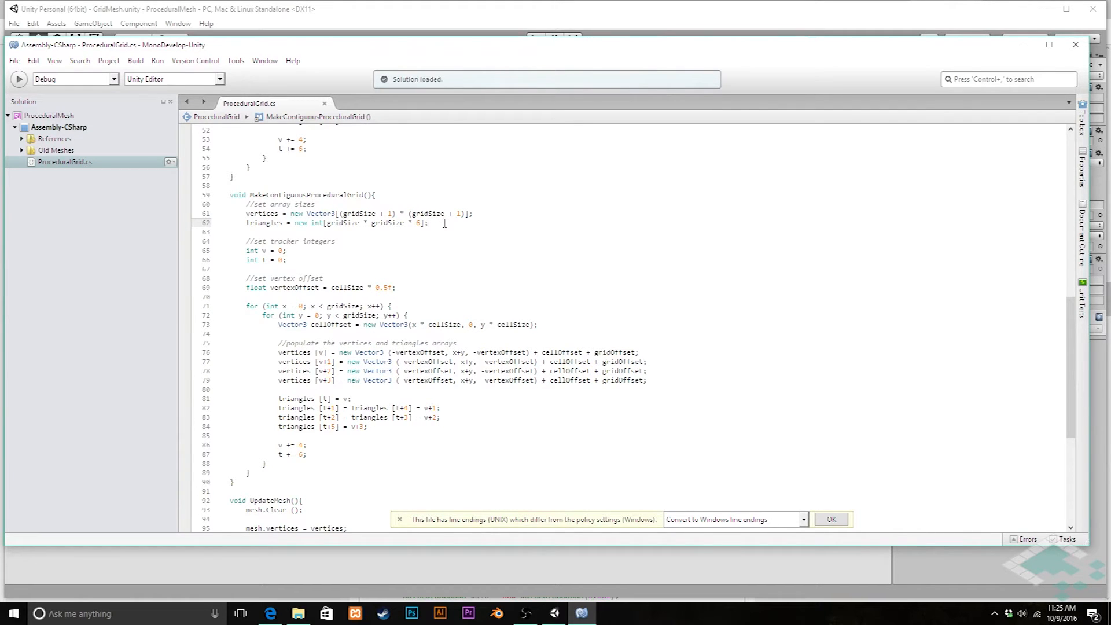
Delete the old loop body and change the loop conditions to <= gridSize
{"action": "left_click_drag", "start_coordinate": [245, 241], "coordinate": [286, 259]}
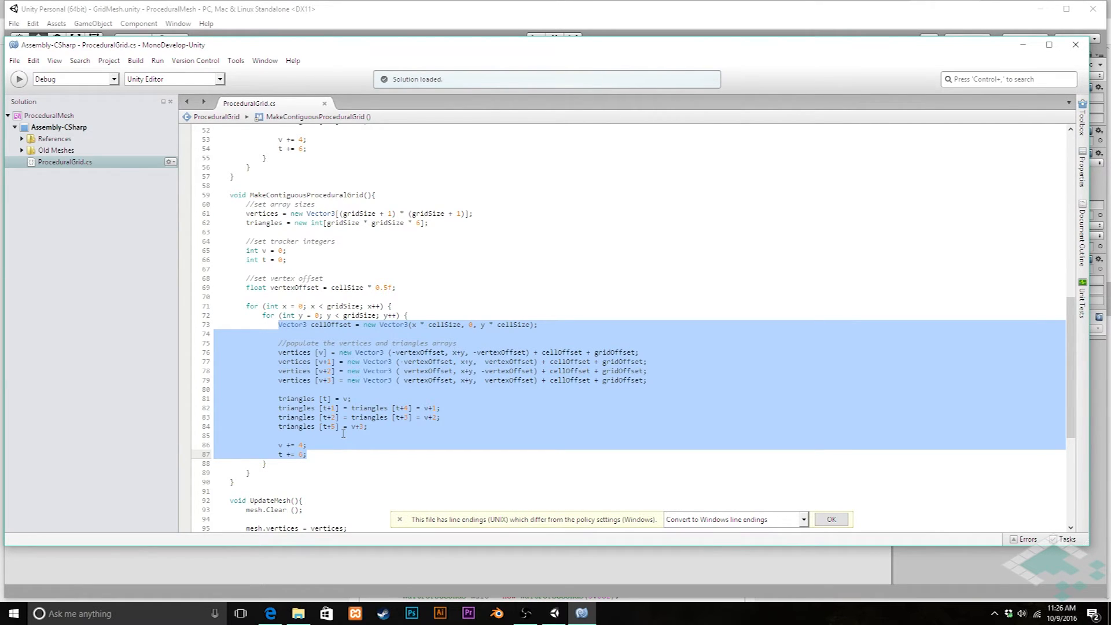
{"action": "key", "text": "Delete"}
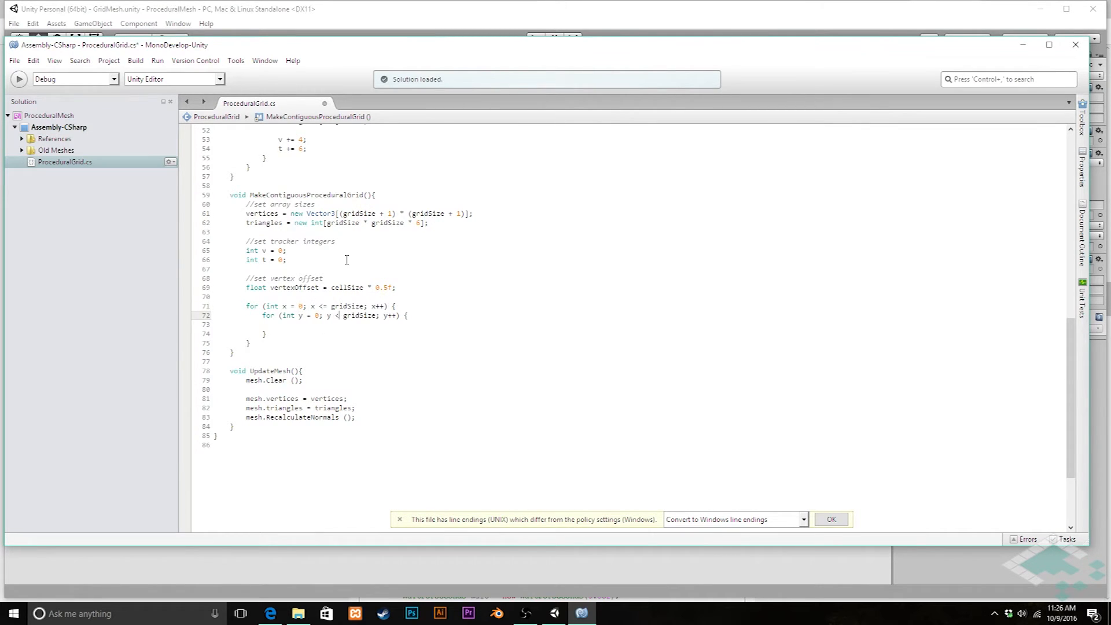
{"action": "type", "text": "="}
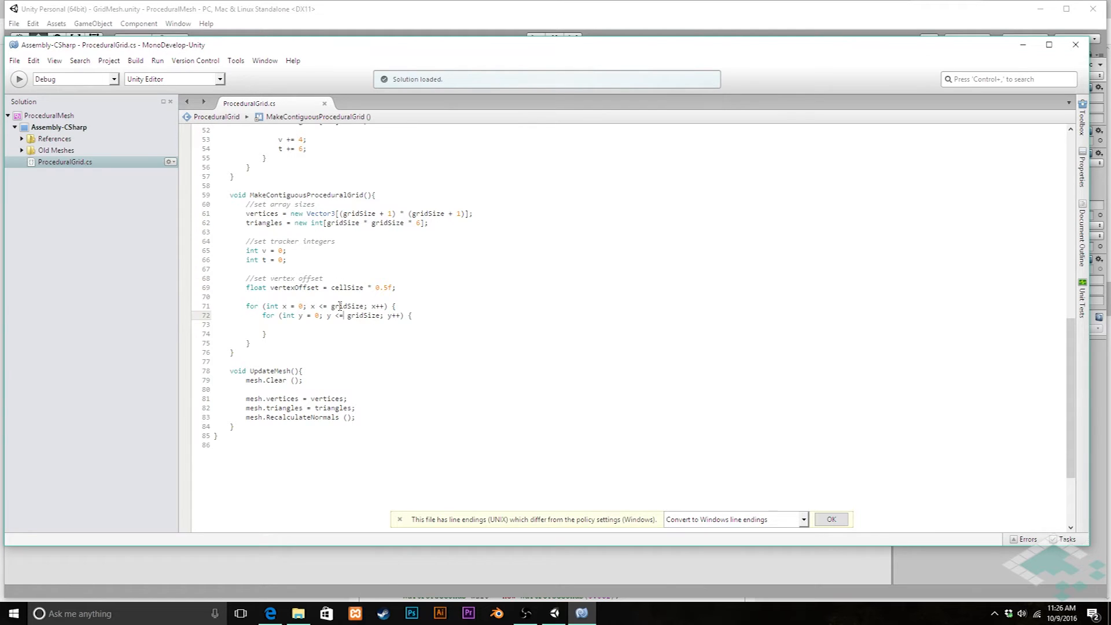
{"action": "left_click", "coordinate": [279, 324]}
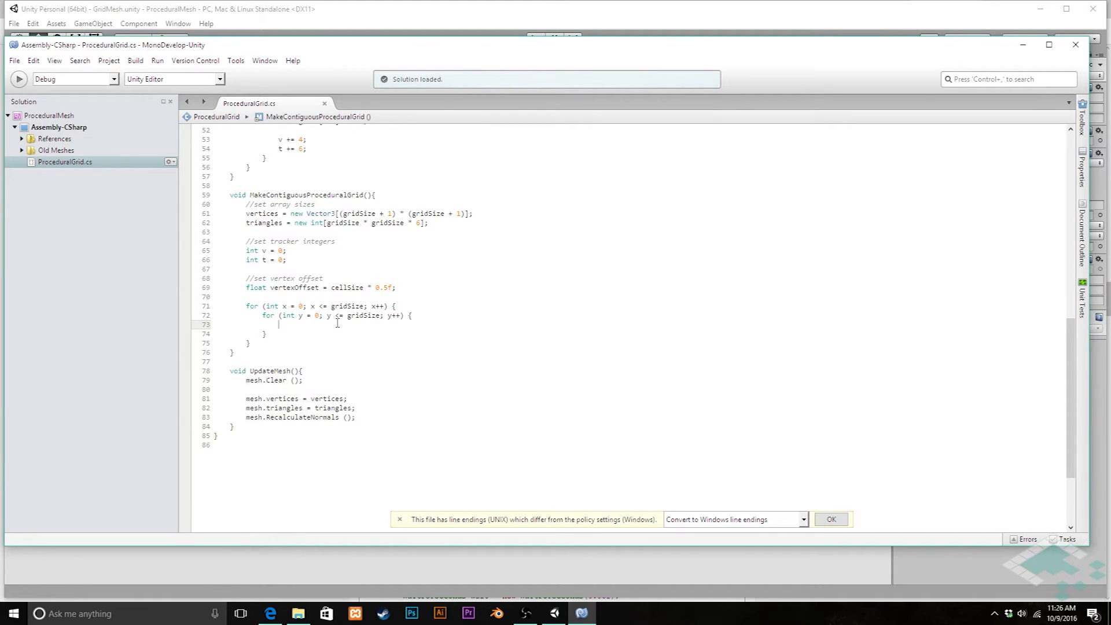
Begin vertices[v] = new Vector3 with x component (x * cellSize) - vertexOffset
{"action": "type", "text": "vertices"}
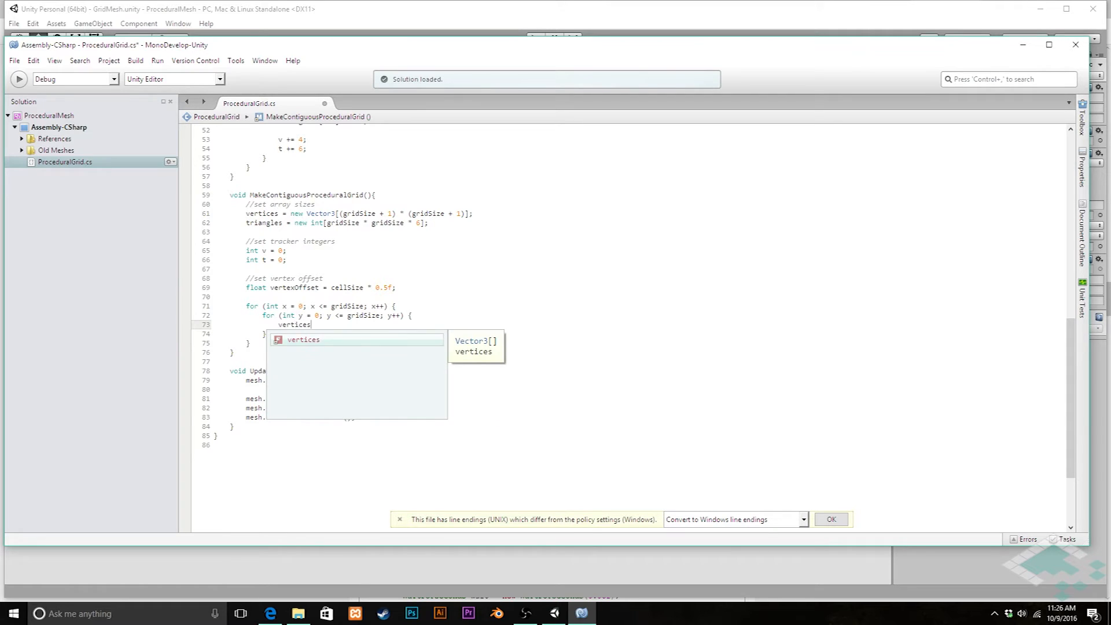
{"action": "type", "text": "[v"}
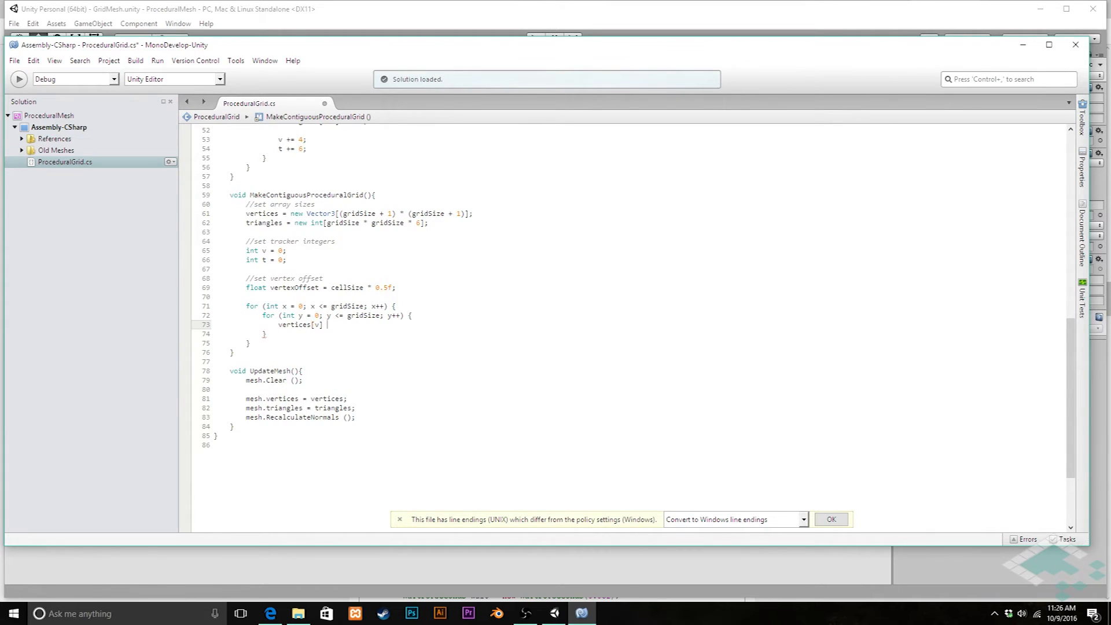
{"action": "type", "text": "="}
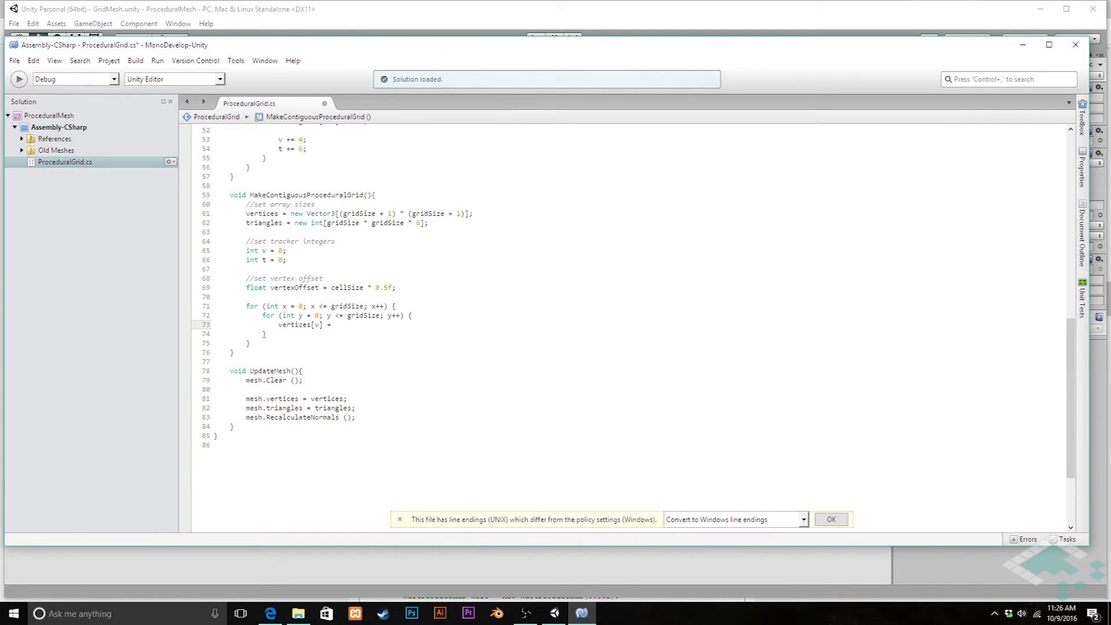
{"action": "type", "text": "new Vector3"}
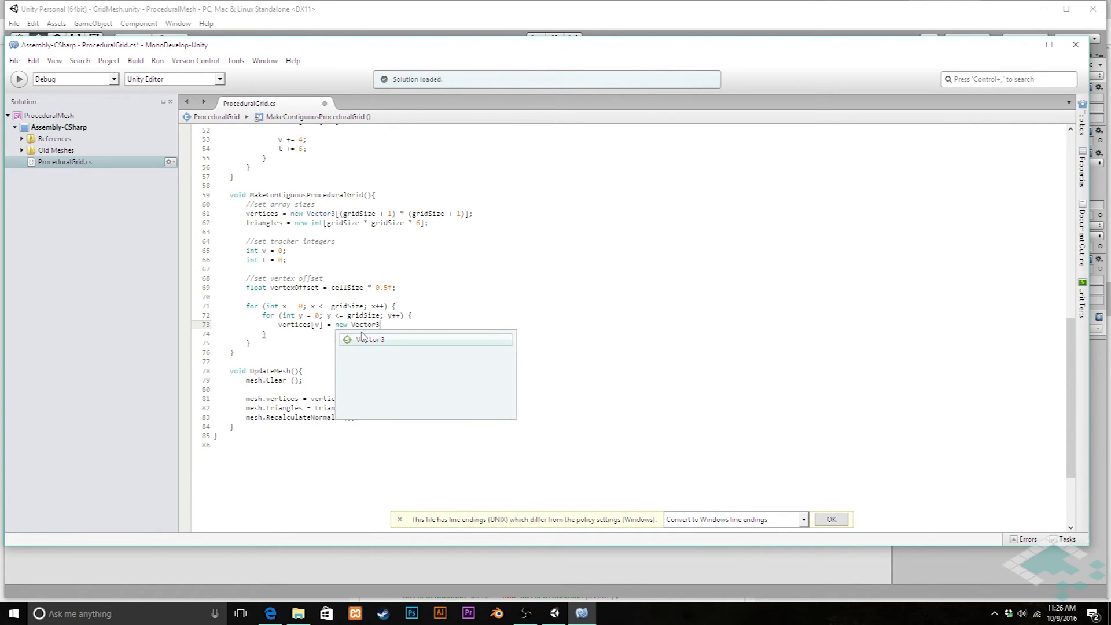
{"action": "type", "text": "("}
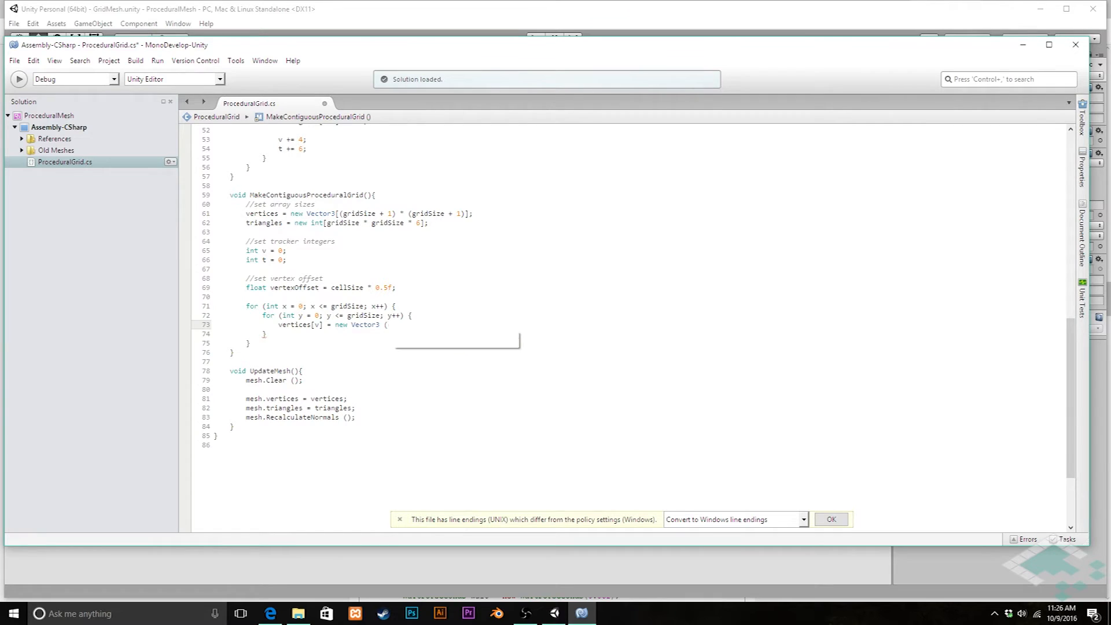
{"action": "type", "text": "(x *"}
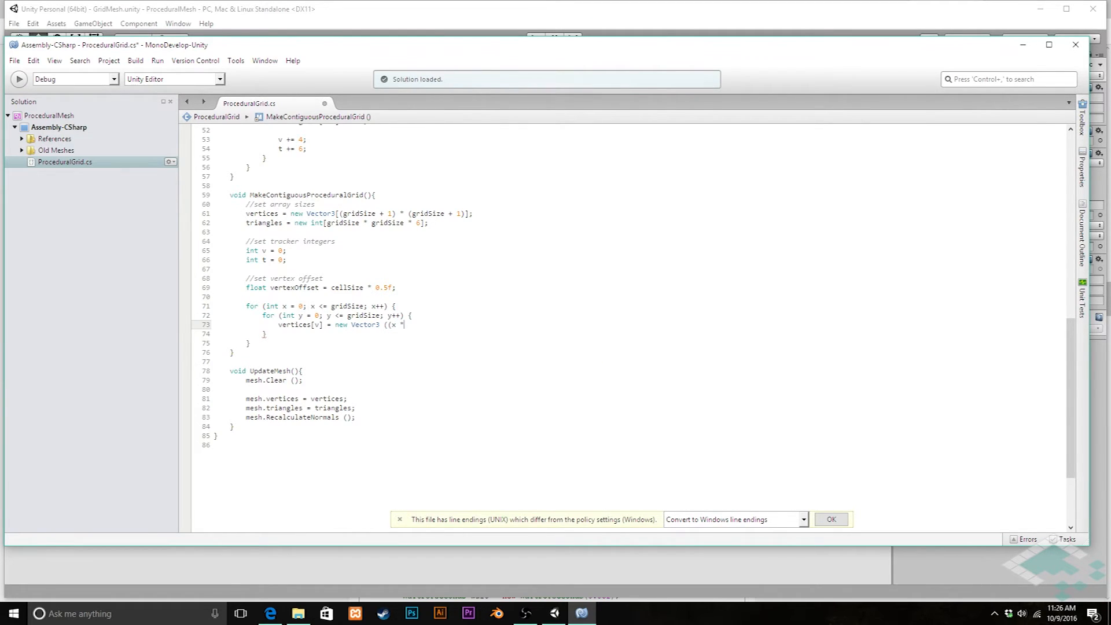
{"action": "type", "text": "cellSize) -"}
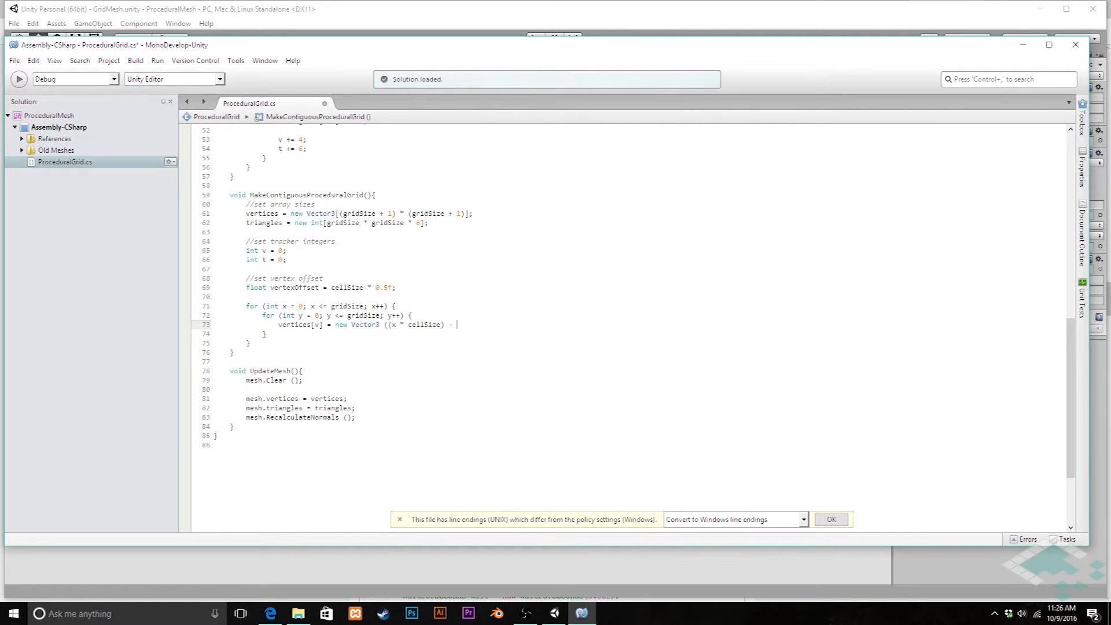
{"action": "type", "text": "vertexOffset"}
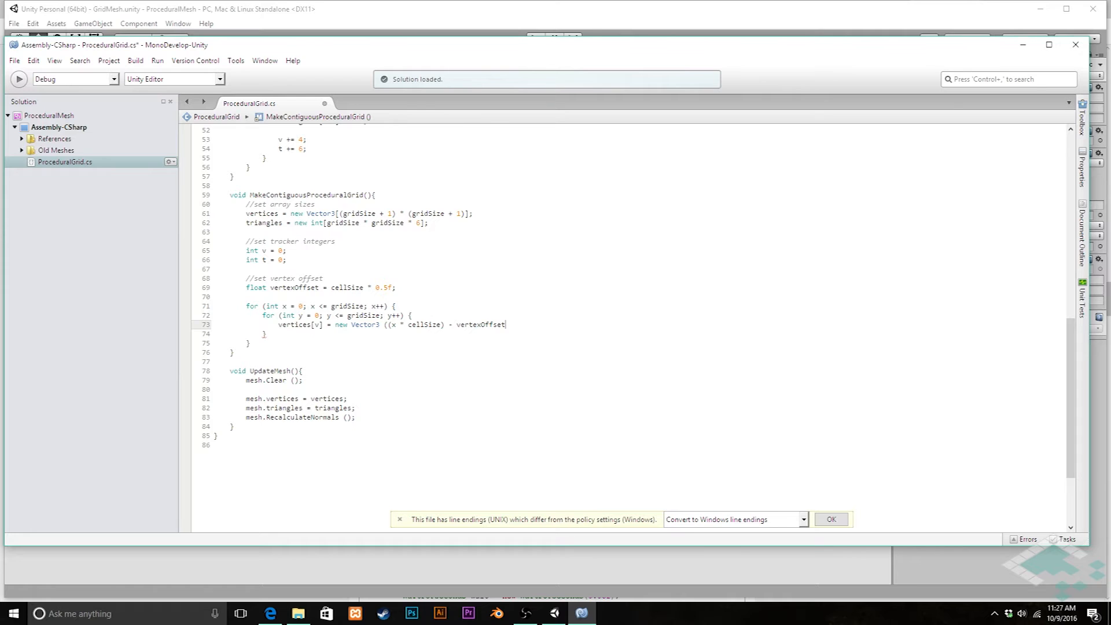
Finish the vector with 0 height and (y * cellSize) - vertexOffset for z
{"action": "type", "text": ","}
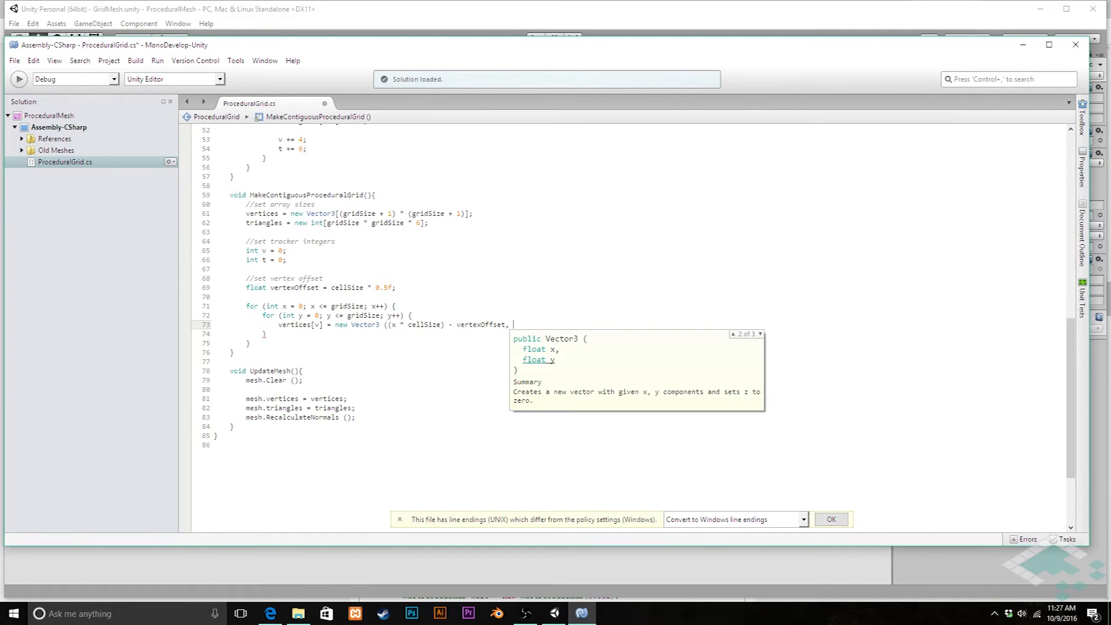
{"action": "type", "text": "0,"}
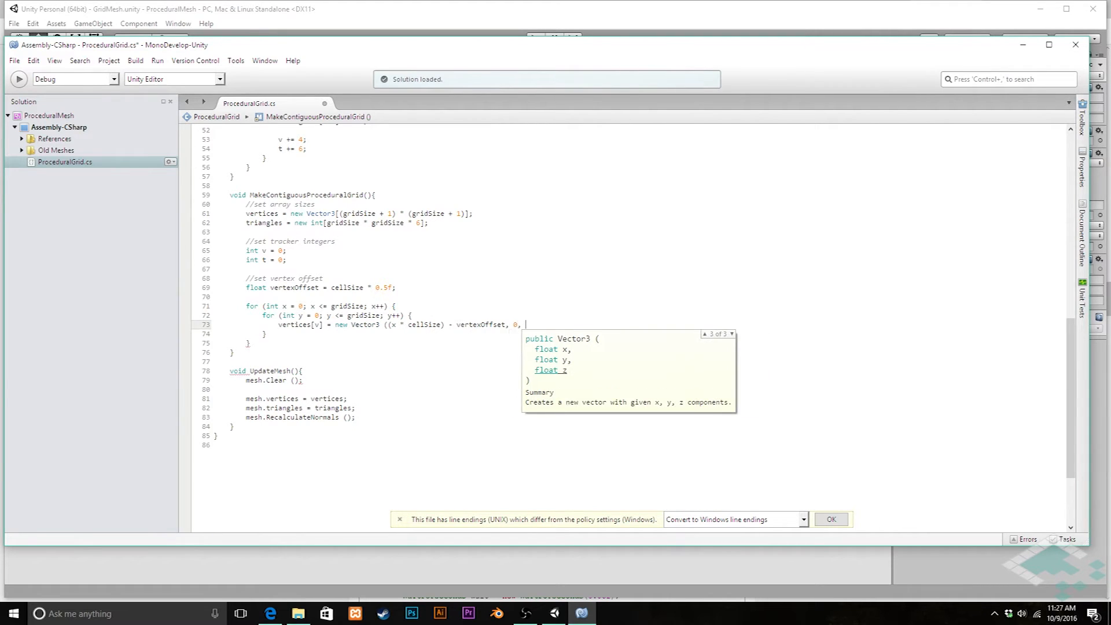
{"action": "type", "text": "("}
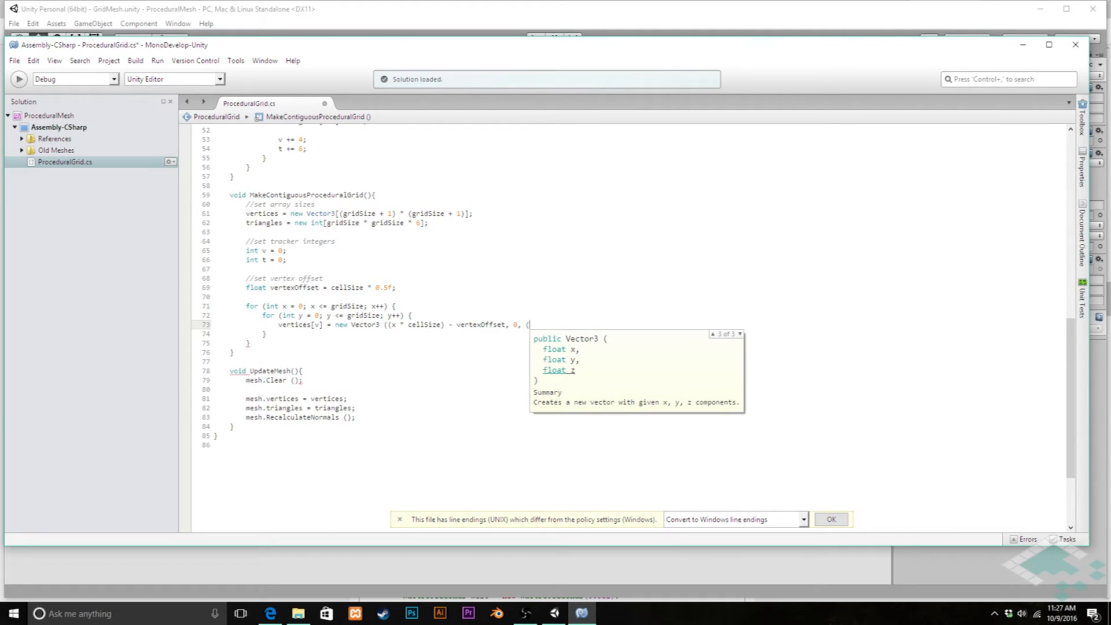
{"action": "type", "text": "y * s"}
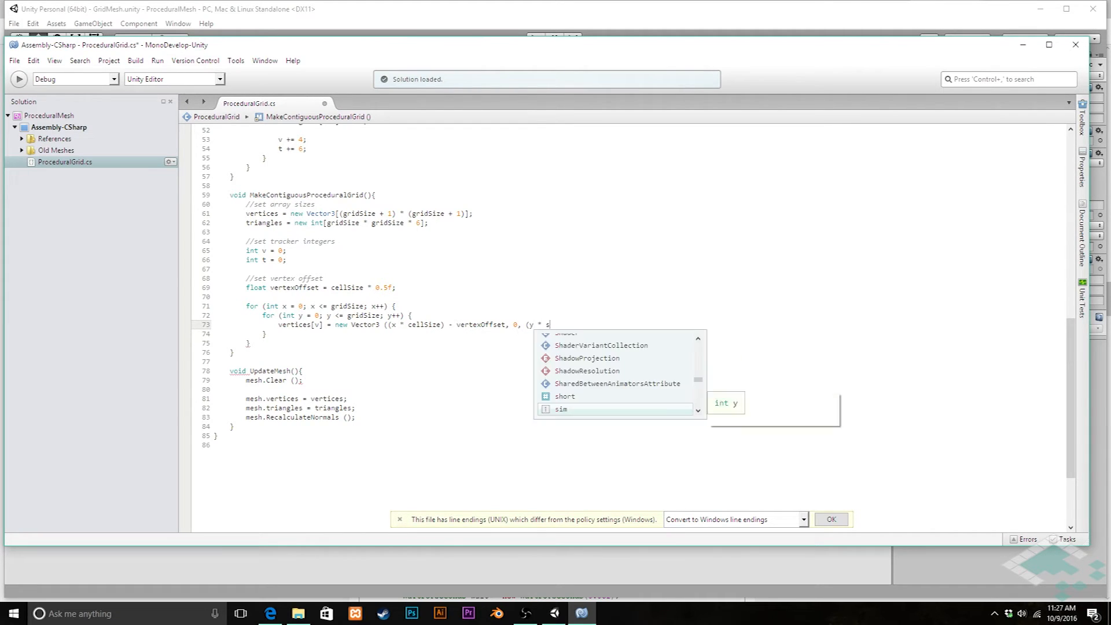
{"action": "type", "text": "cellSize"}
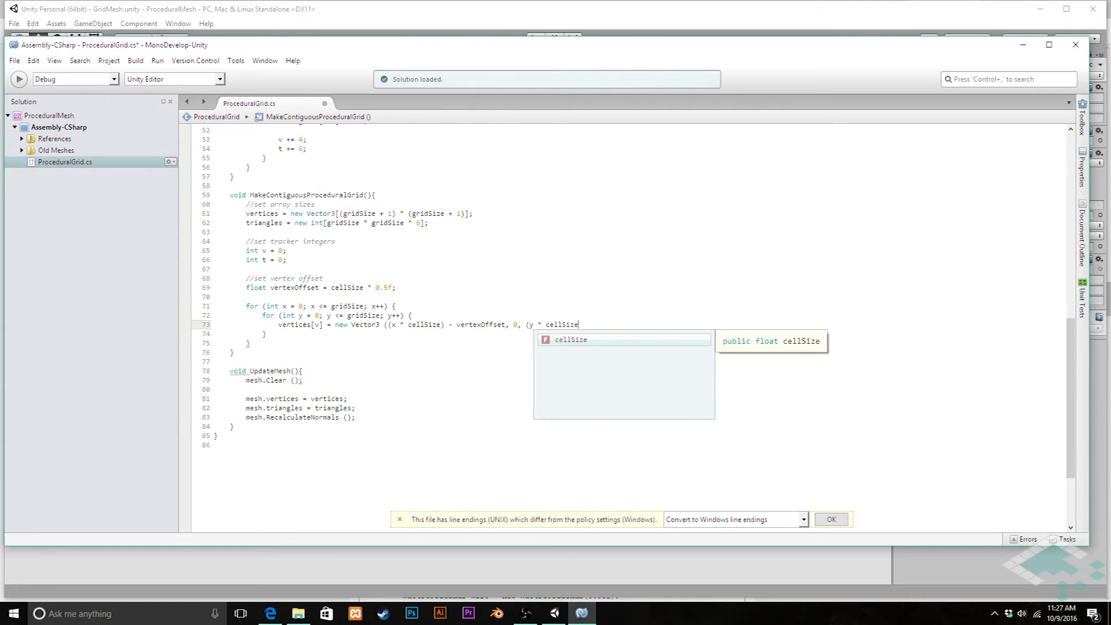
{"action": "type", "text": "-"}
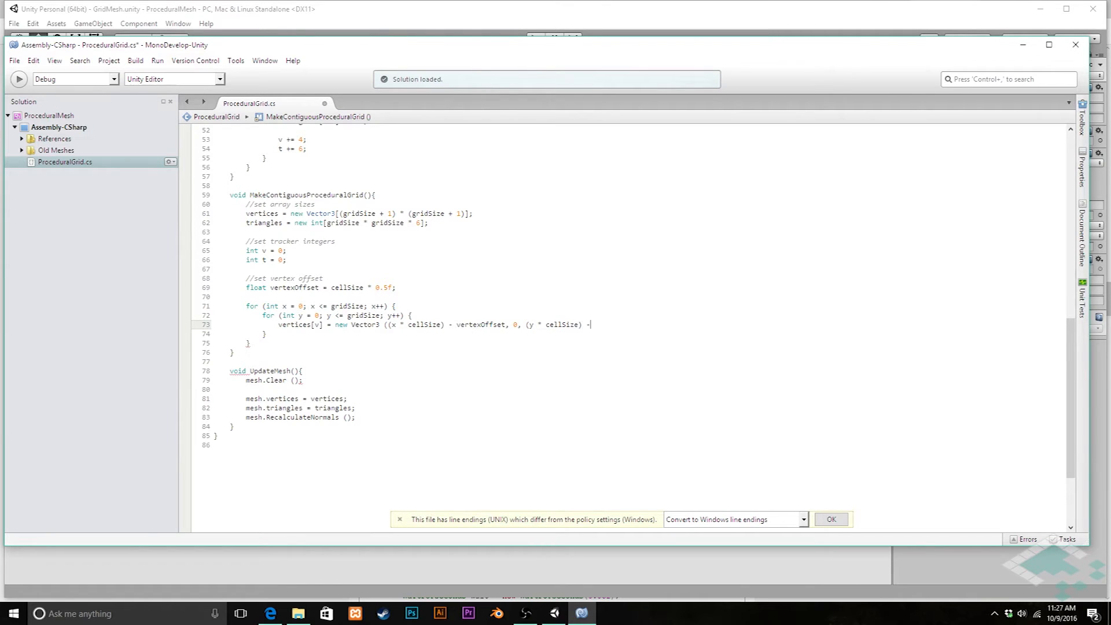
{"action": "type", "text": "ver"}
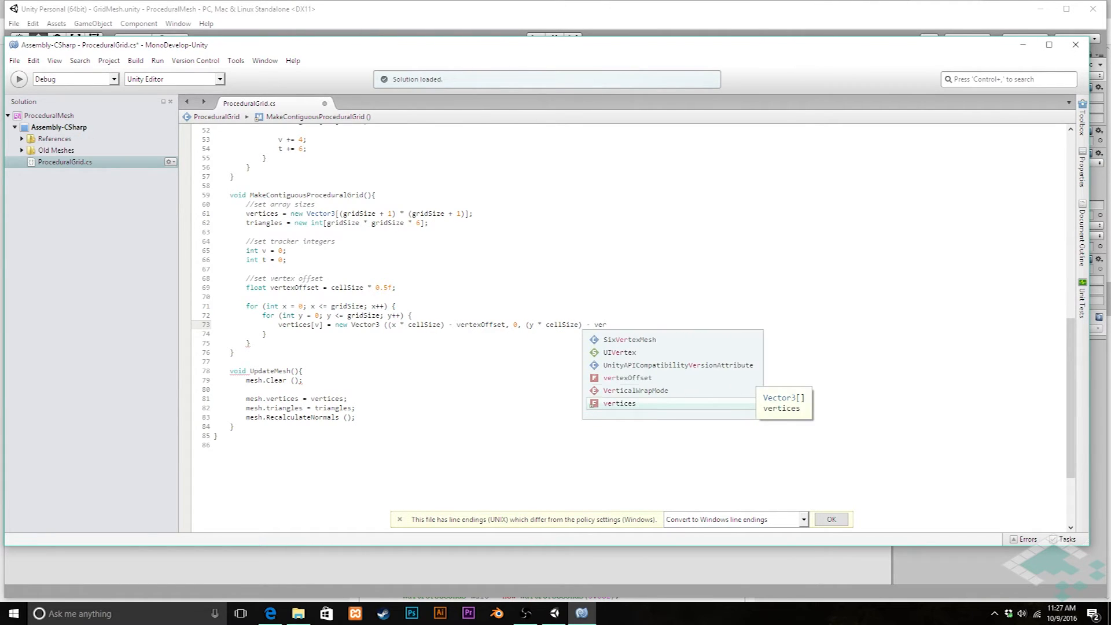
{"action": "type", "text": "vertexOffset);"}
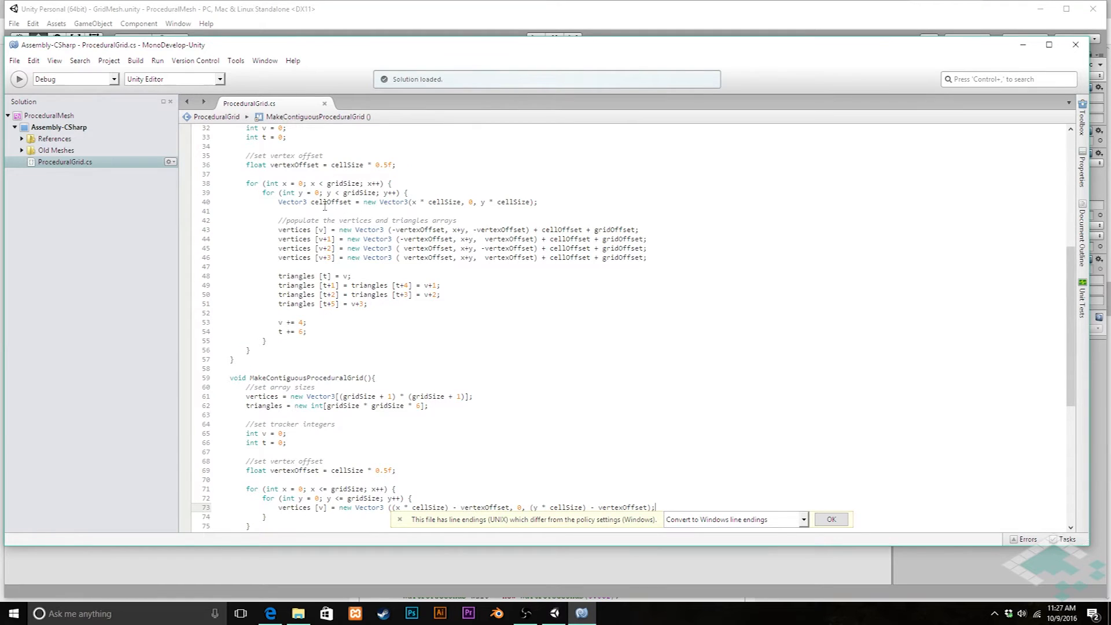
Compare with cellOffset in the discrete method, then add v++; after the vertex assignment
{"action": "double_click", "coordinate": [328, 201]}
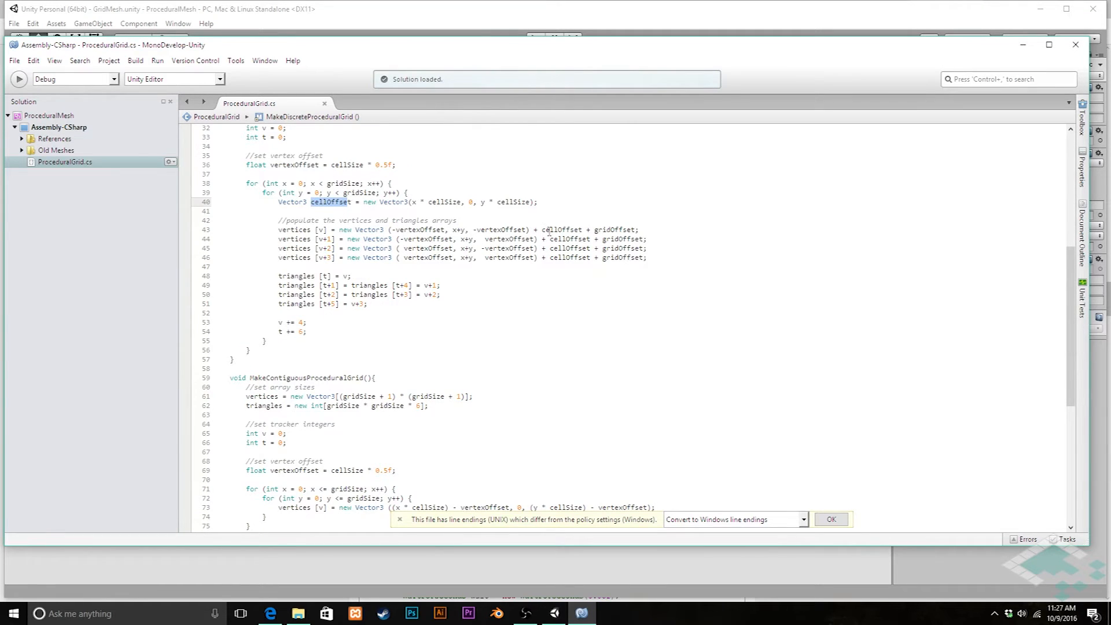
{"action": "double_click", "coordinate": [561, 229]}
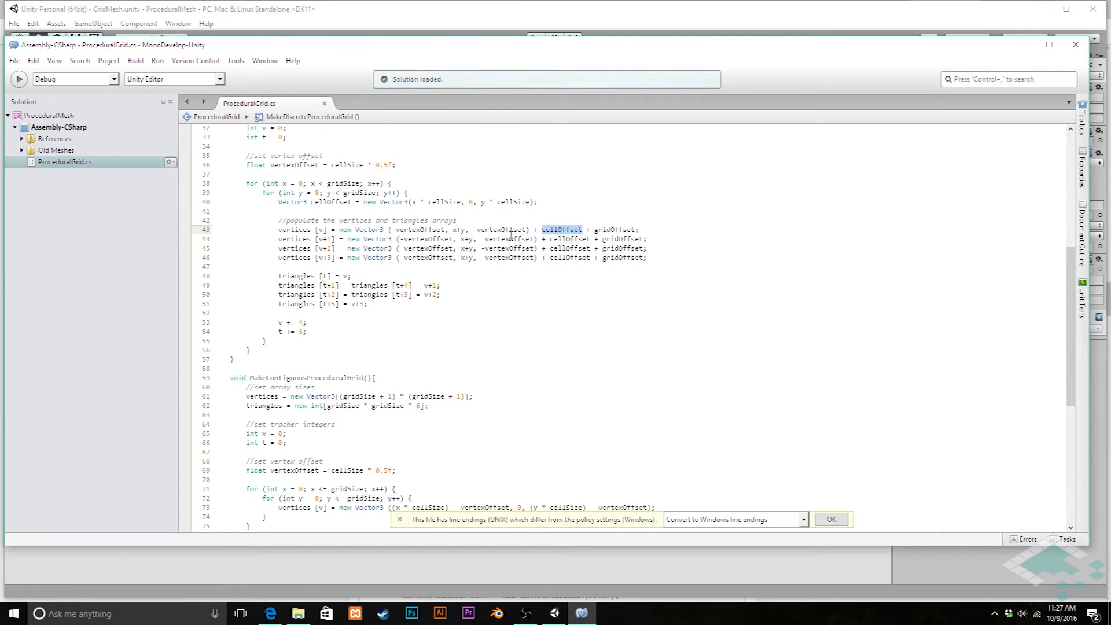
{"action": "scroll", "scroll_direction": "down", "scroll_amount": 3}
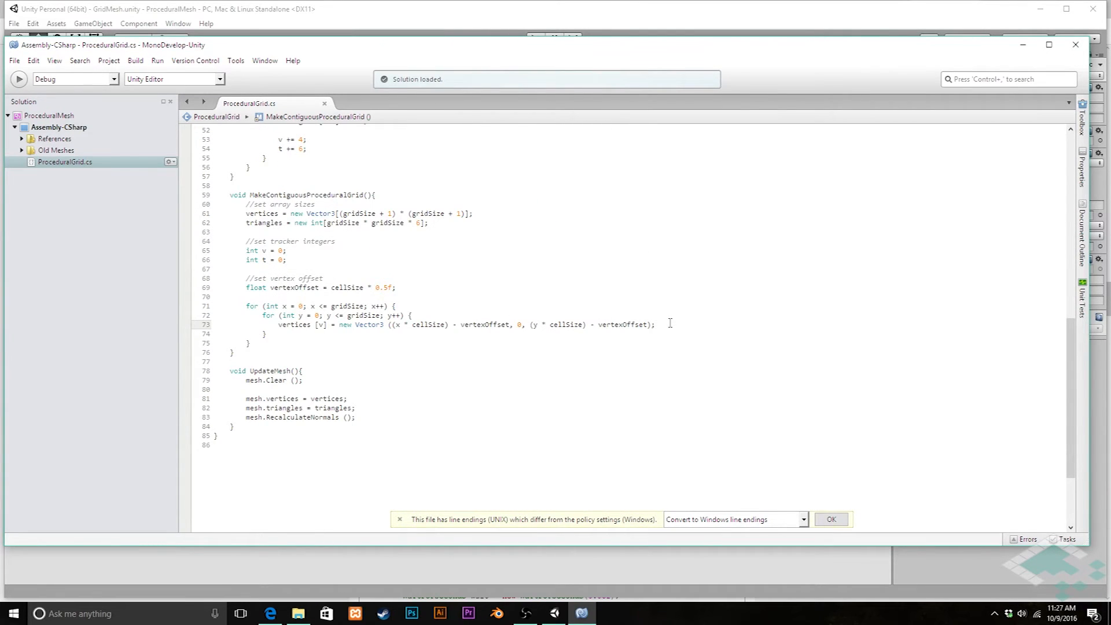
{"action": "key", "text": "enter"}
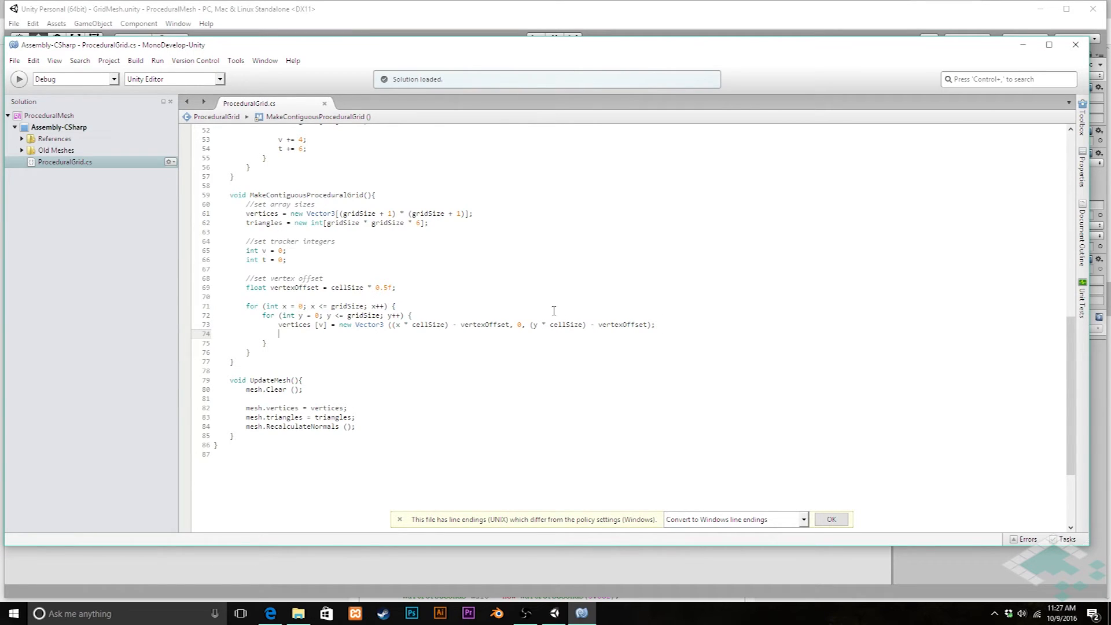
{"action": "mouse_move", "coordinate": [370, 306]}
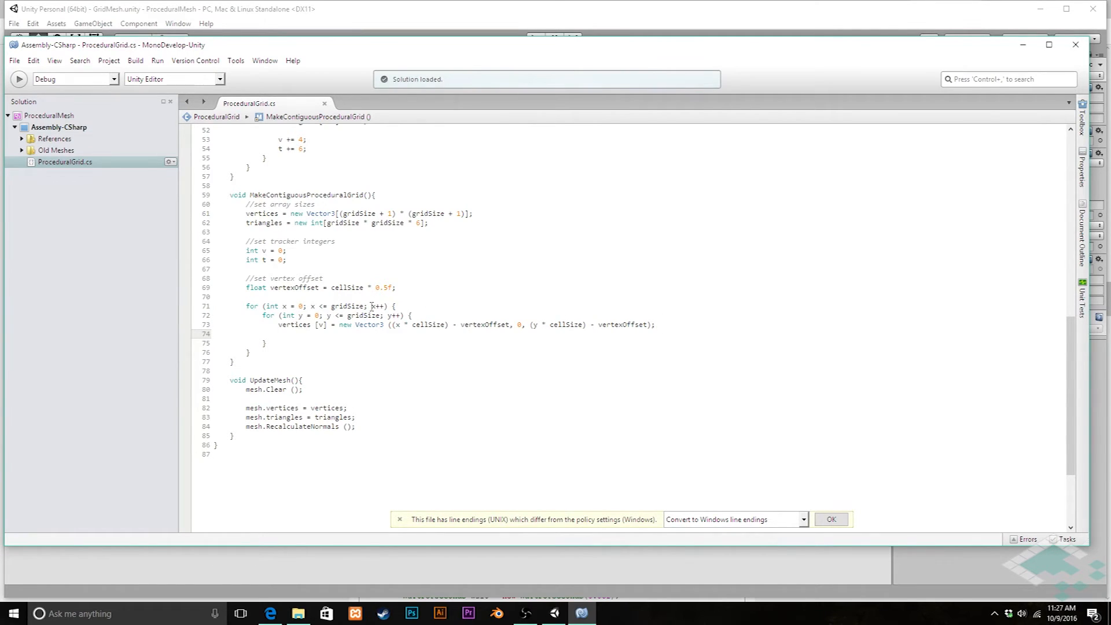
{"action": "type", "text": "v++;"}
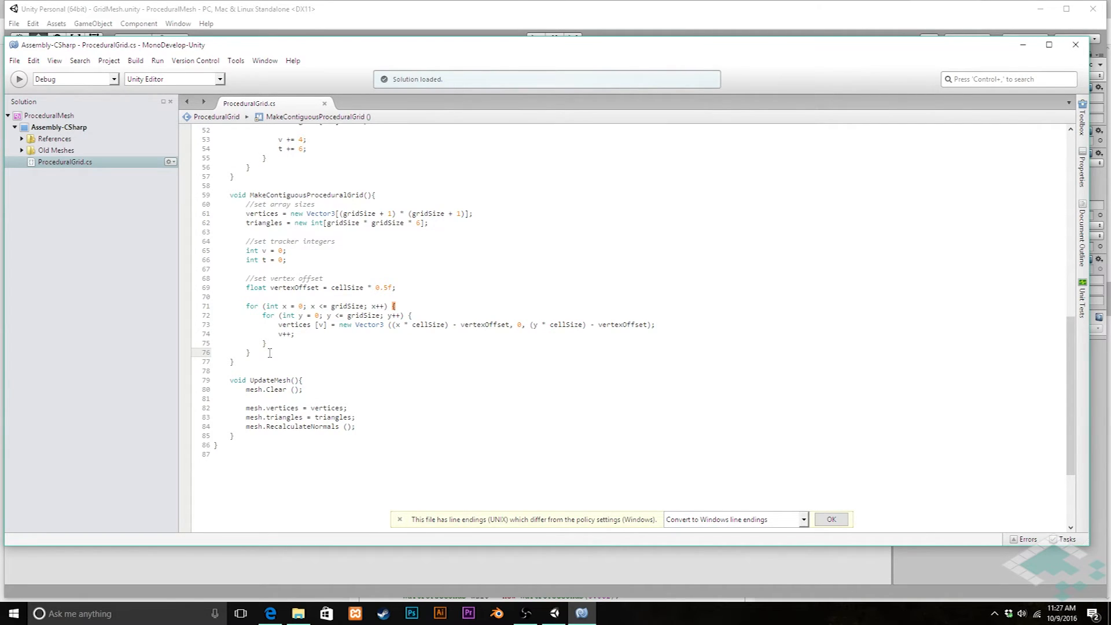
Add a second nested x/y for loop after the vertex loop, with an empty body line
{"action": "key", "text": "enter"}
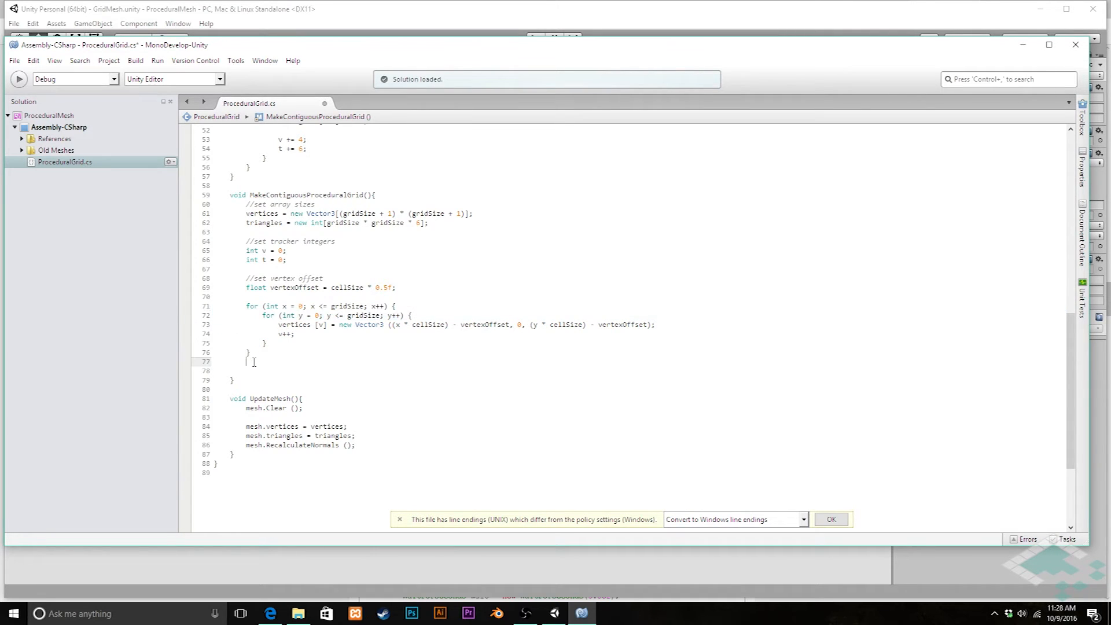
{"action": "type", "text": "for (int x = 0; x <= gridSize; x++) {"}
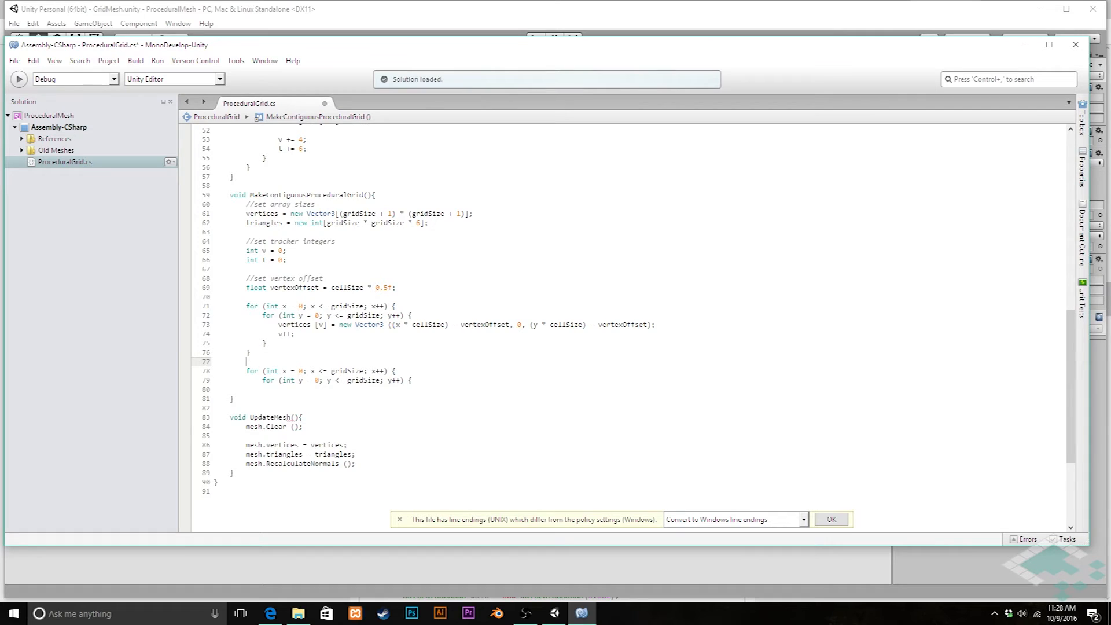
{"action": "key", "text": "enter"}
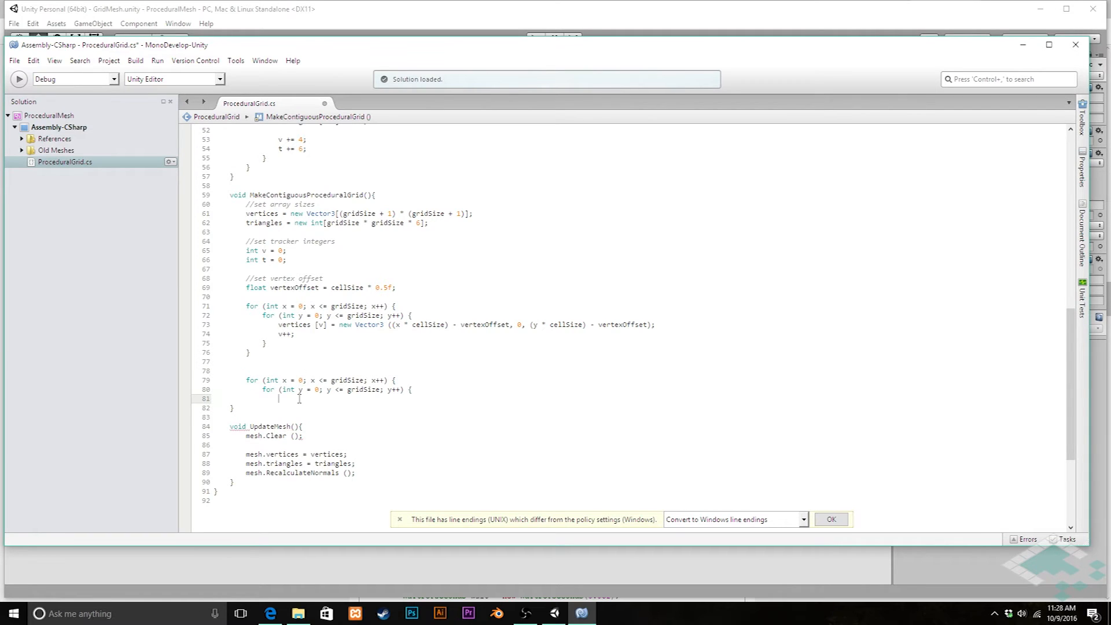
{"action": "key", "text": "enter"}
{"action": "type", "text": "}"}
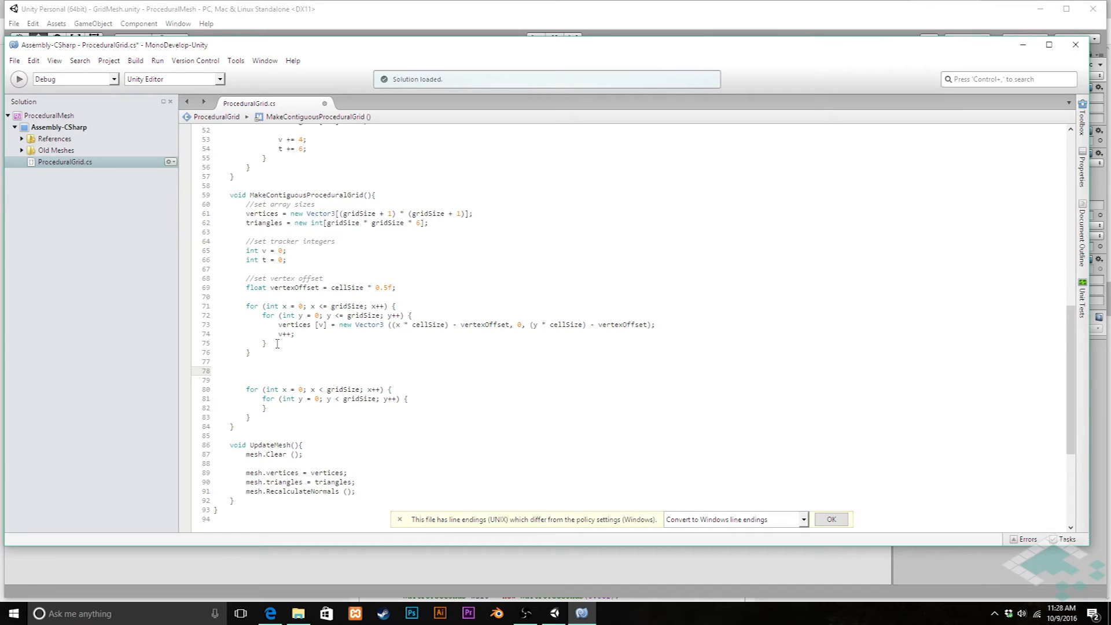
Add v = 0 with a '//reset vertex tracker' comment and a '//create vertex grid' comment above the vertex loop
{"action": "type", "text": "v ="}
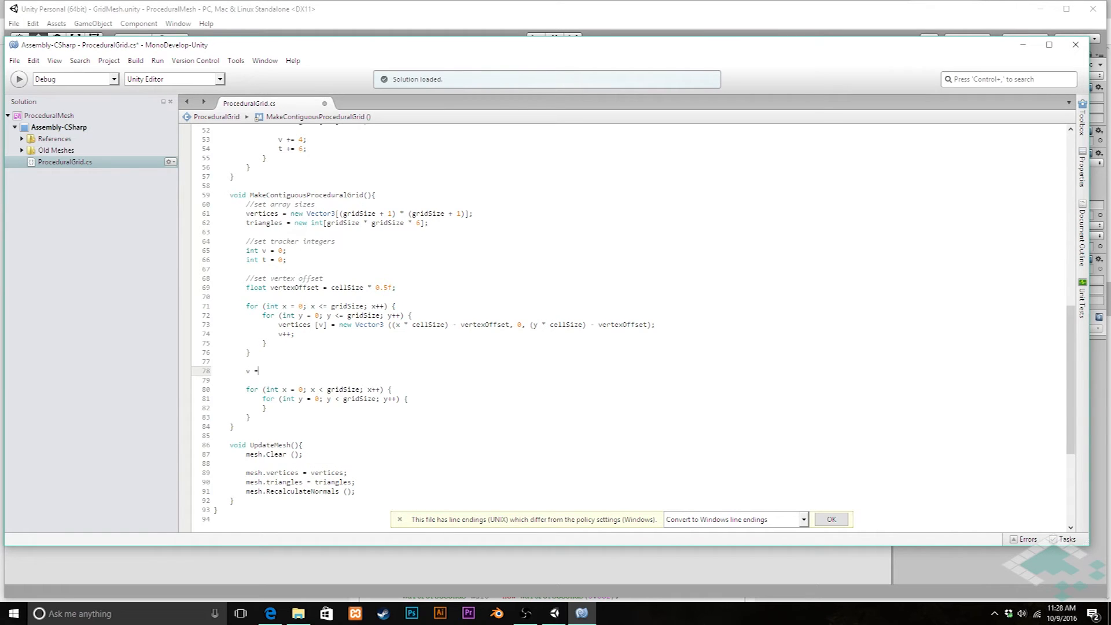
{"action": "type", "text": "0;"}
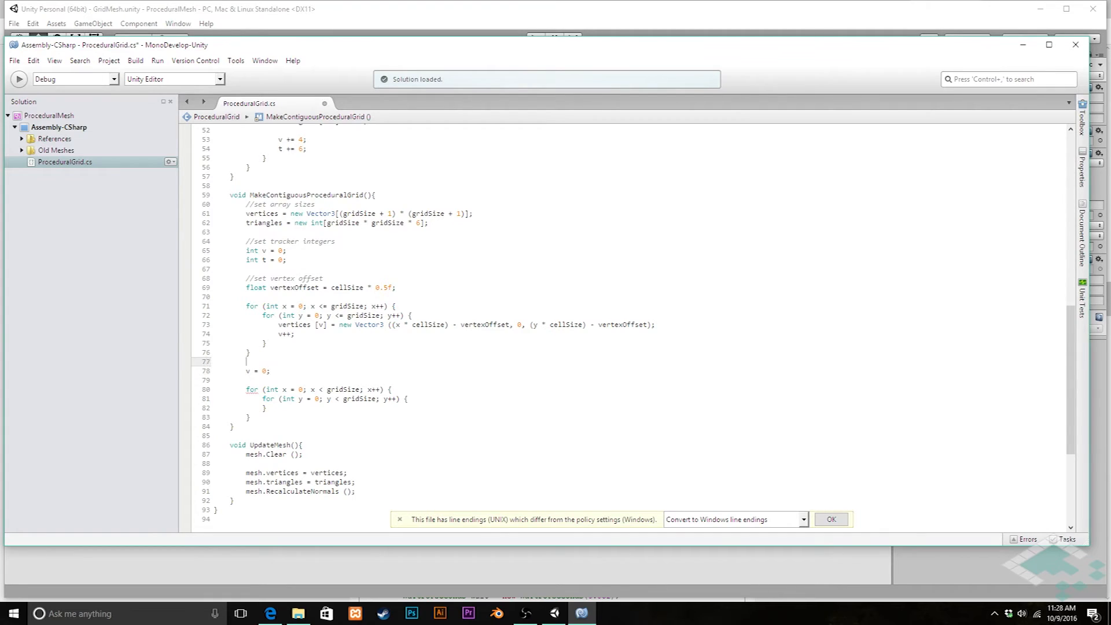
{"action": "type", "text": "//reset"}
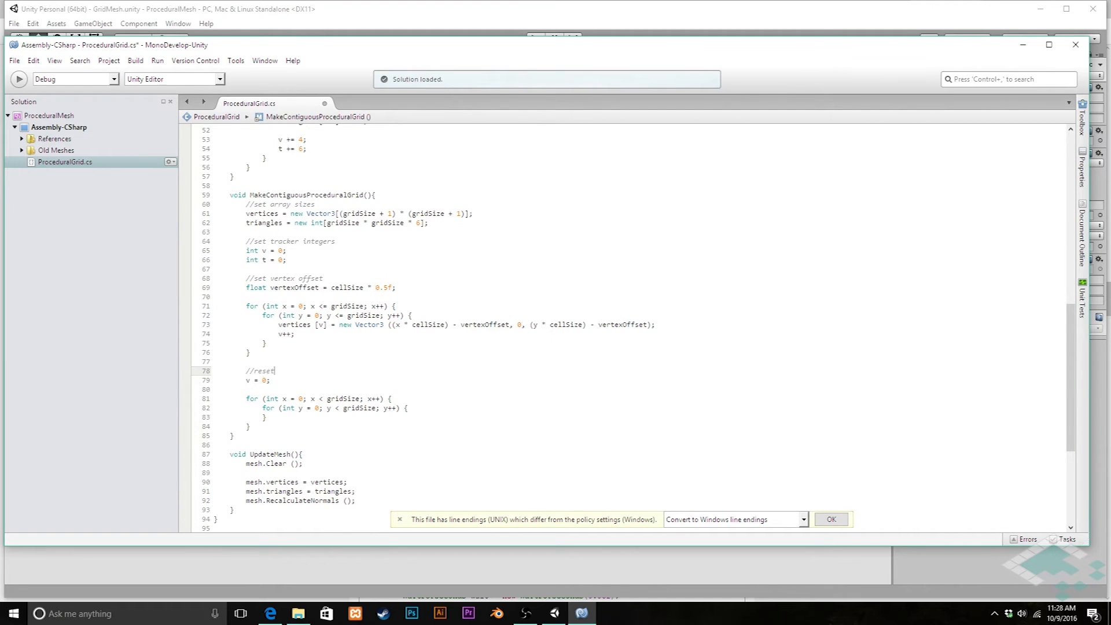
{"action": "type", "text": "vertex trac"}
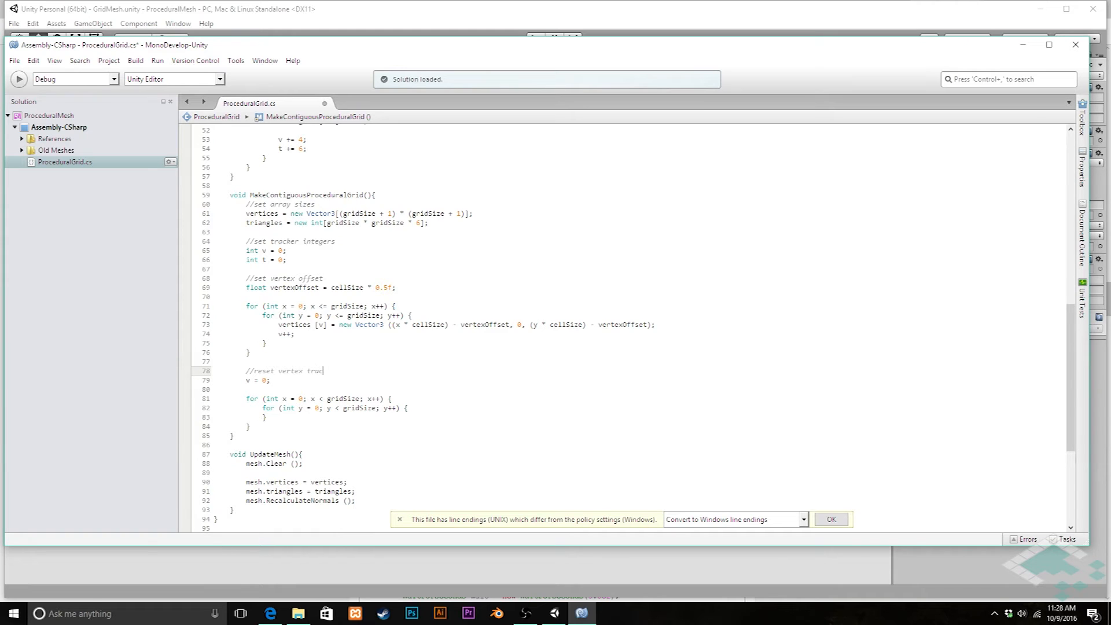
{"action": "type", "text": "ker"}
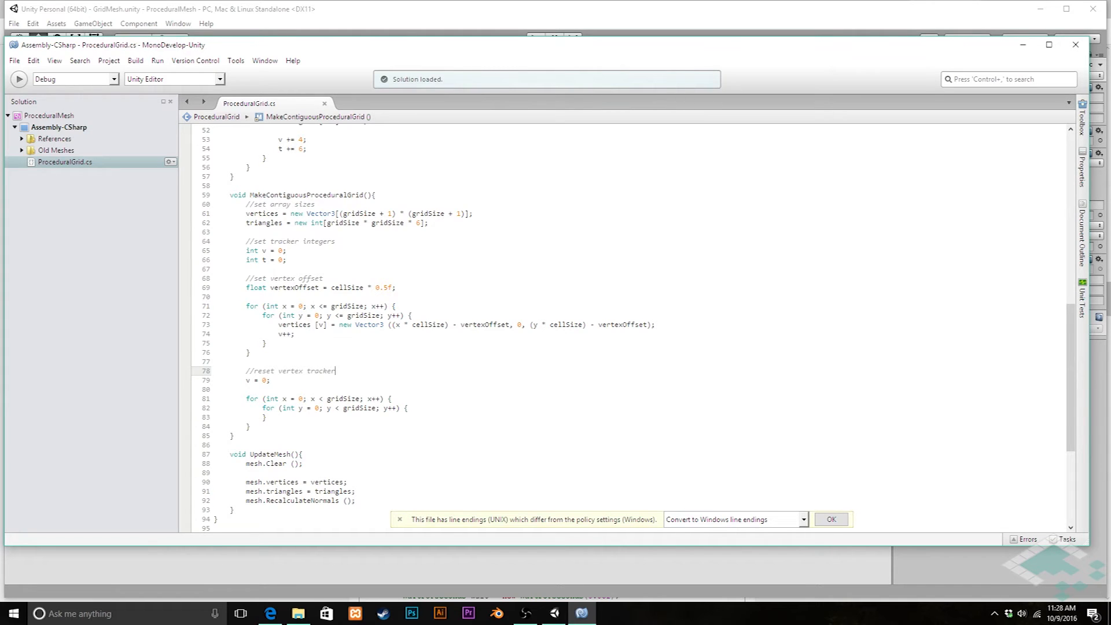
{"action": "key", "text": "enter"}
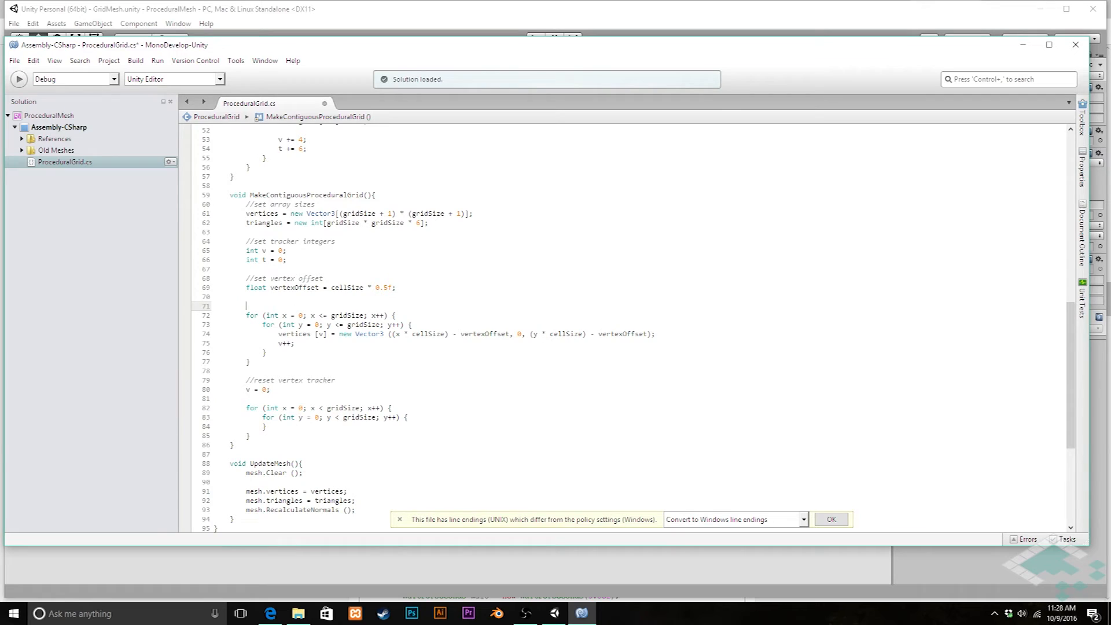
{"action": "type", "text": "//create"}
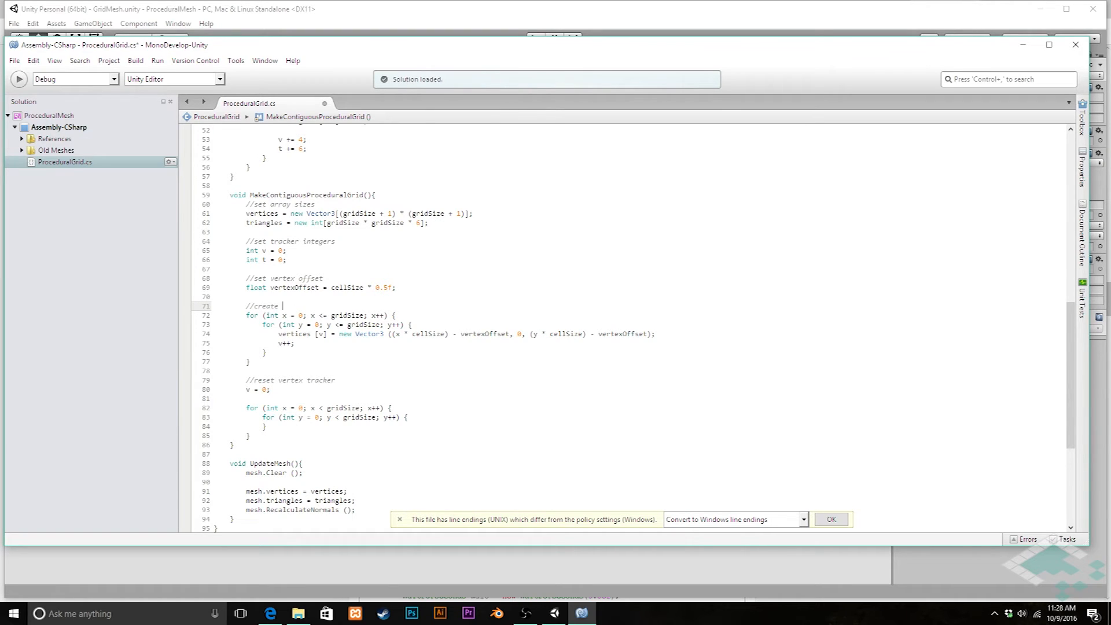
{"action": "type", "text": "vertex grid"}
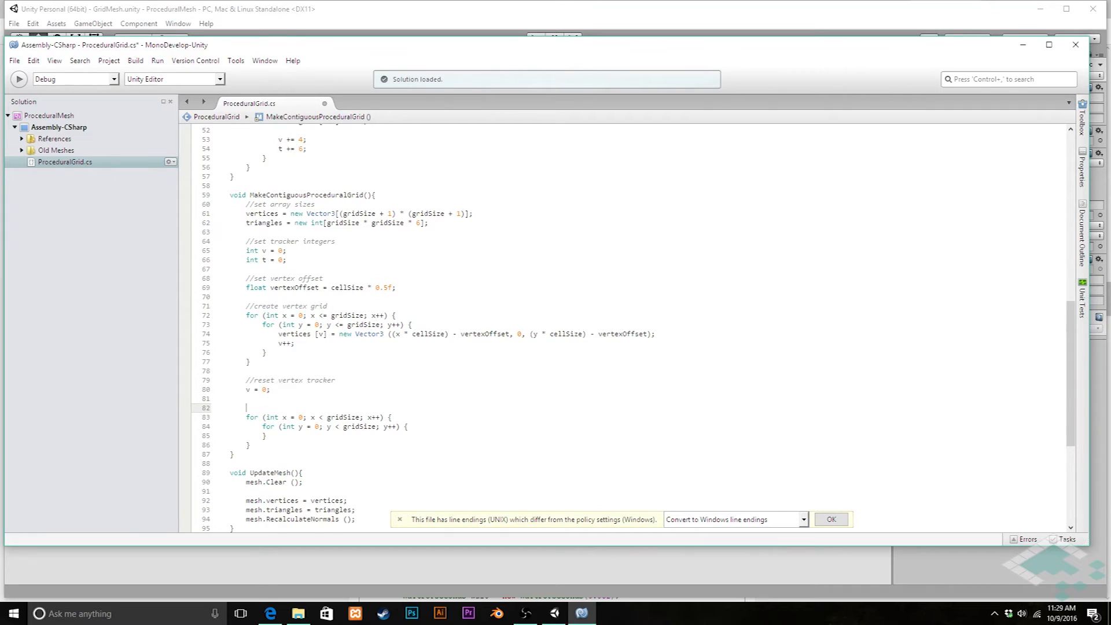
Add the '//setting each cell's triangles' comment above the per-cell loop
{"action": "type", "text": "//sett"}
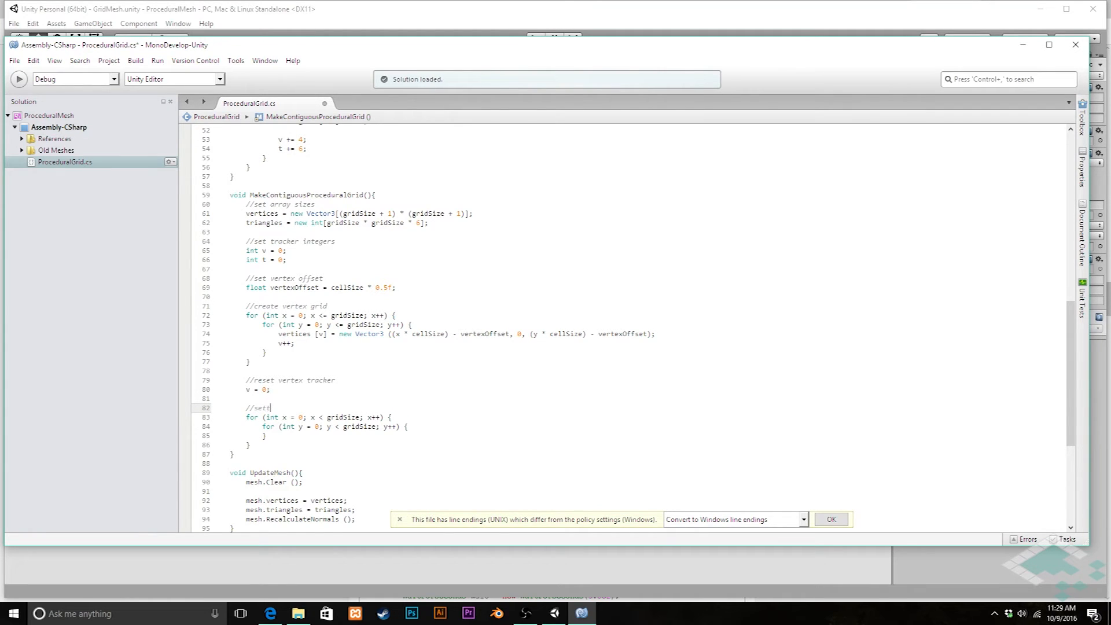
{"action": "type", "text": "ing each"}
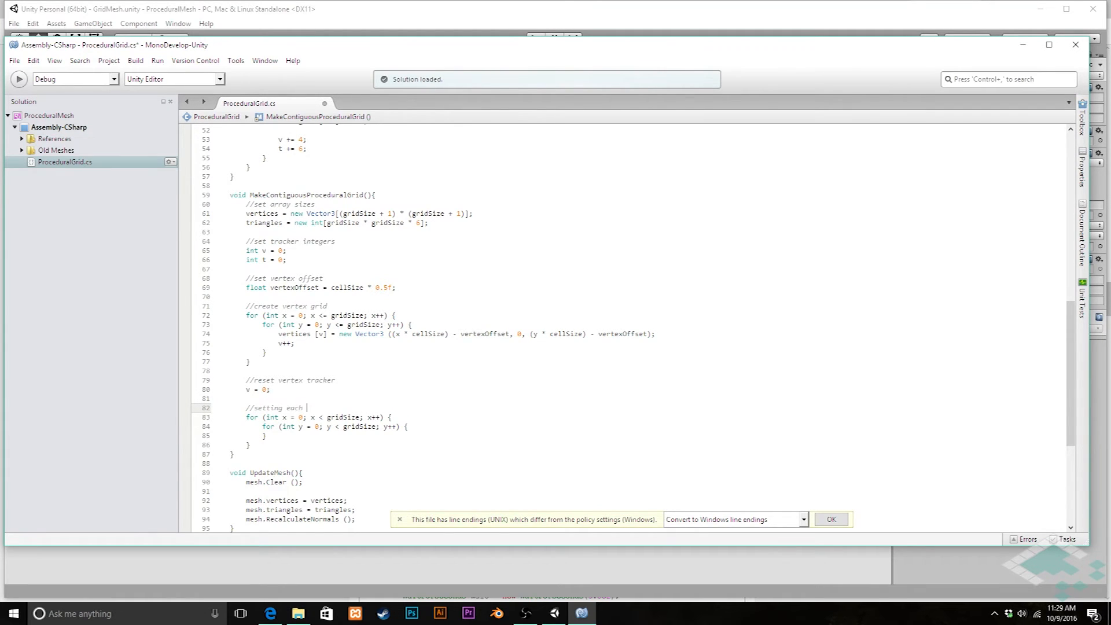
{"action": "type", "text": "cell"}
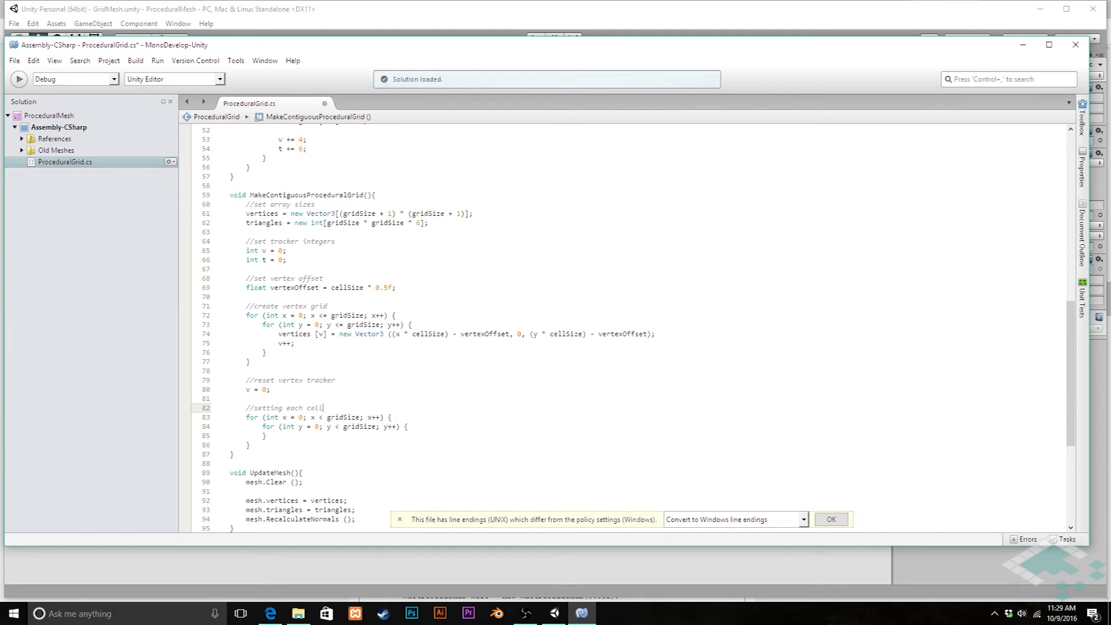
{"action": "type", "text": "'s triangles"}
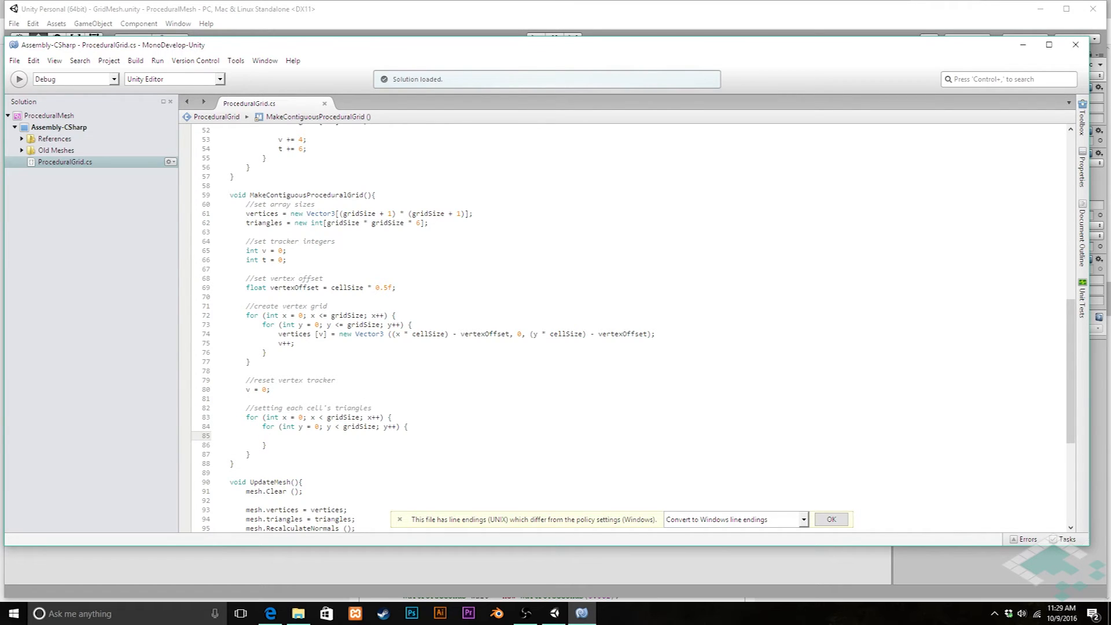
Select a word in the per-cell loop while writing the triangles[t] index assignments
{"action": "double_click", "coordinate": [264, 222]}
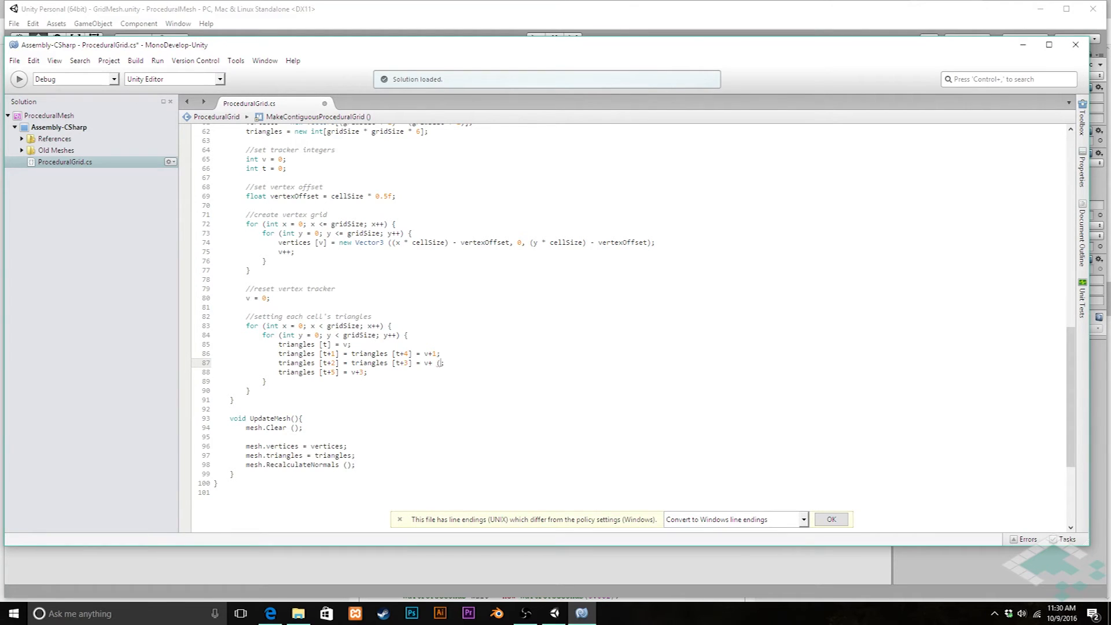
Set triangles[t+2]/[t+3] to v + (gridSize + 1) and [t+5] to v + (gridSize + 1) + 1
{"action": "type", "text": "gridSize"}
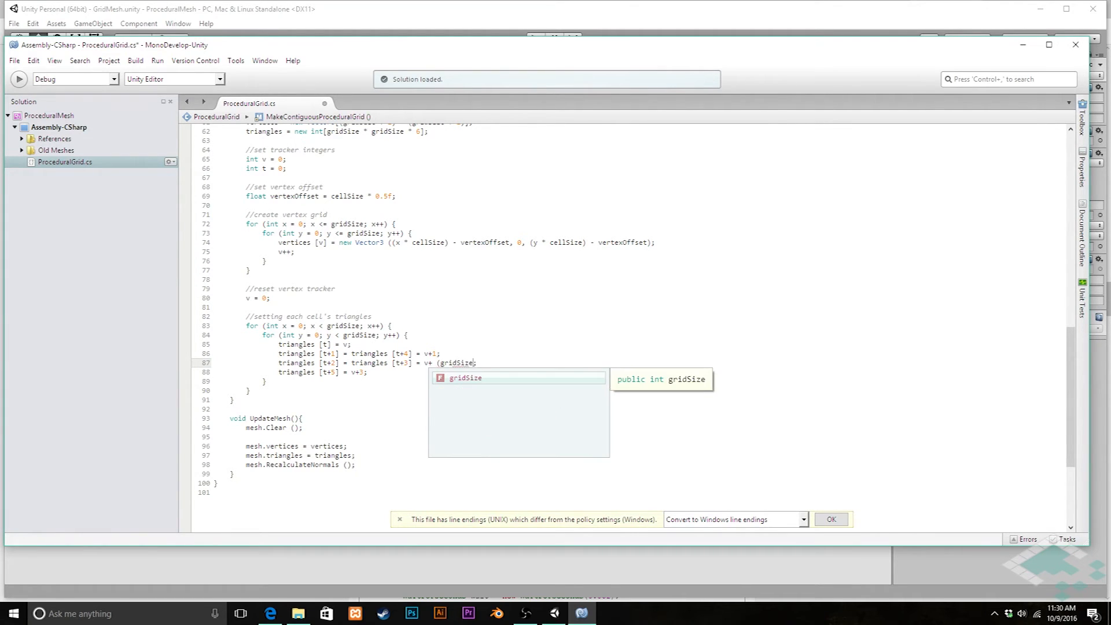
{"action": "type", "text": "+1);"}
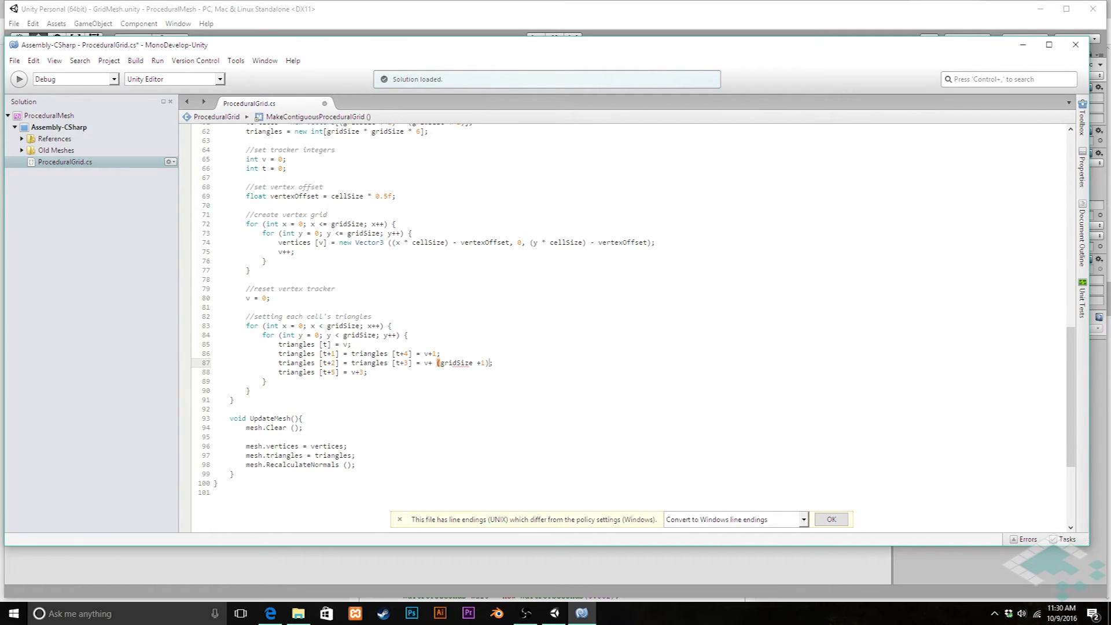
{"action": "type", "text": " ("}
{"action": "key", "text": "Enter"}
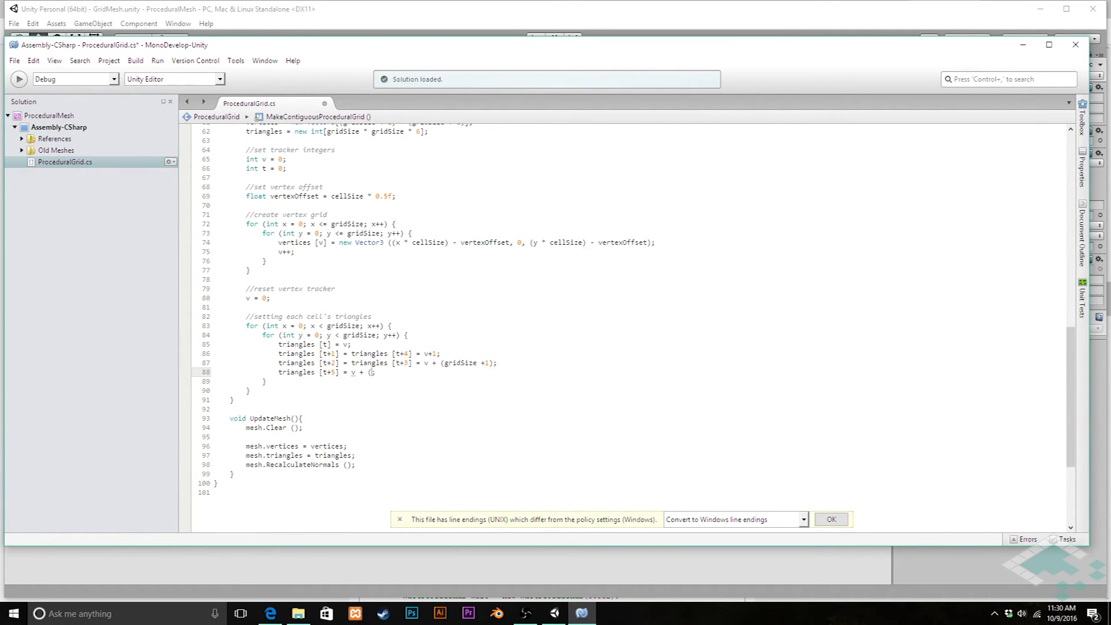
{"action": "type", "text": "gridSize + 1"}
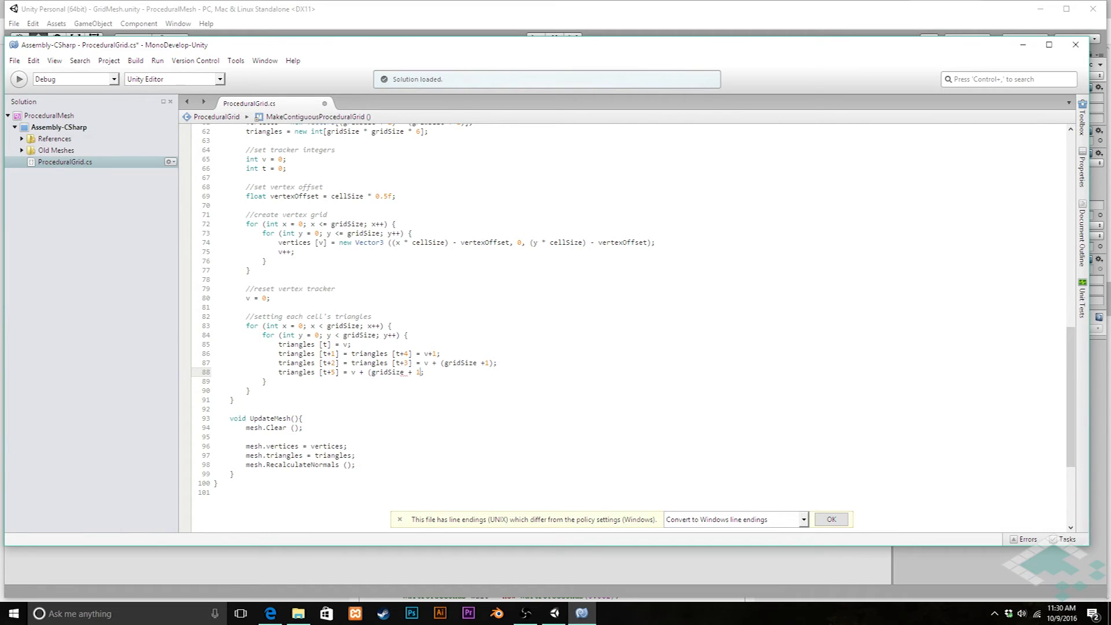
{"action": "type", "text": "+ 1"}
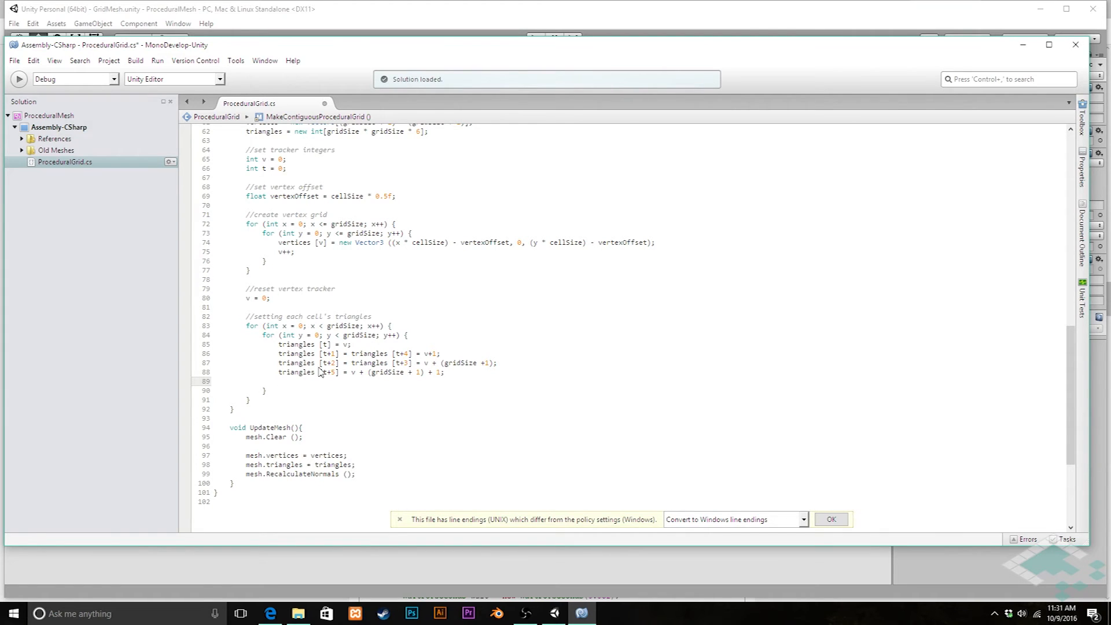
Add v++; and t += 6; in the inner loop, and another v++ after it closes
{"action": "type", "text": "v"}
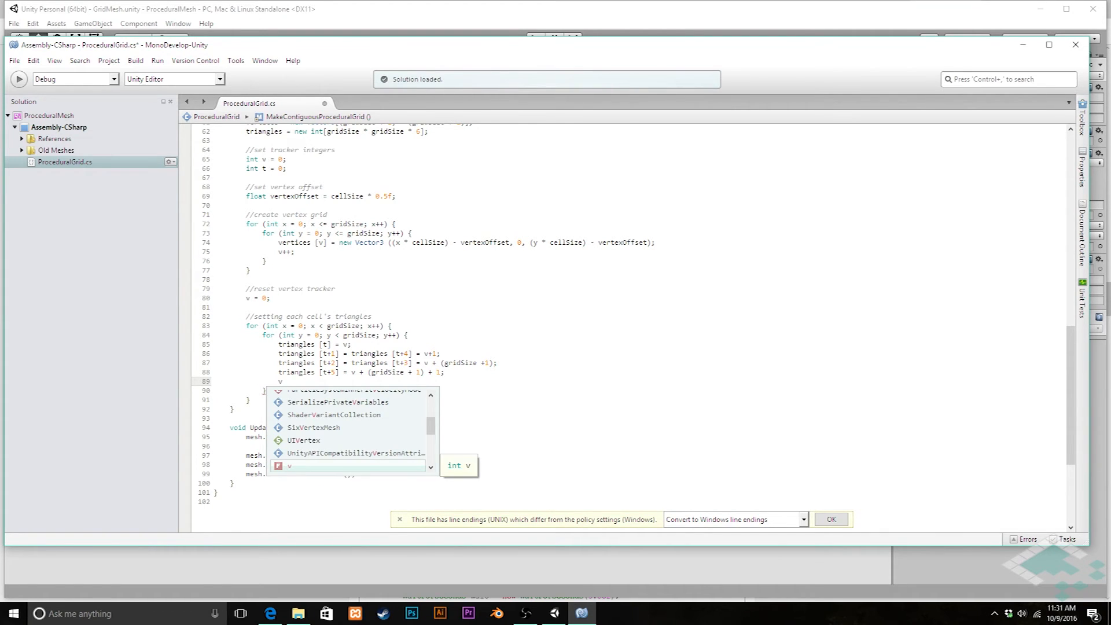
{"action": "type", "text": "++"}
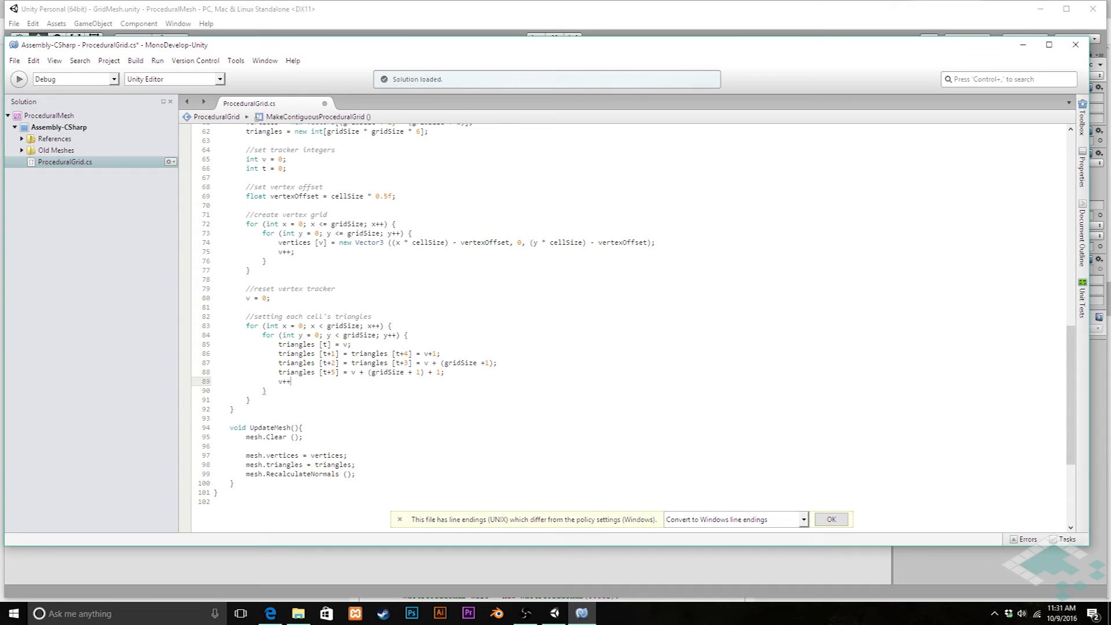
{"action": "type", "text": ";"}
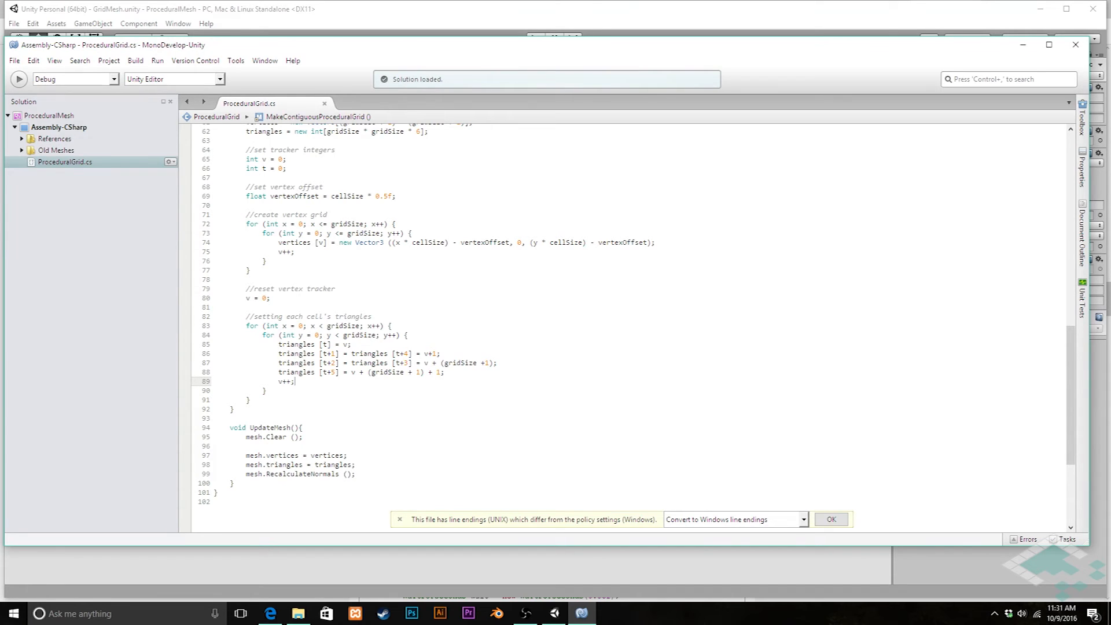
{"action": "key", "text": "enter"}
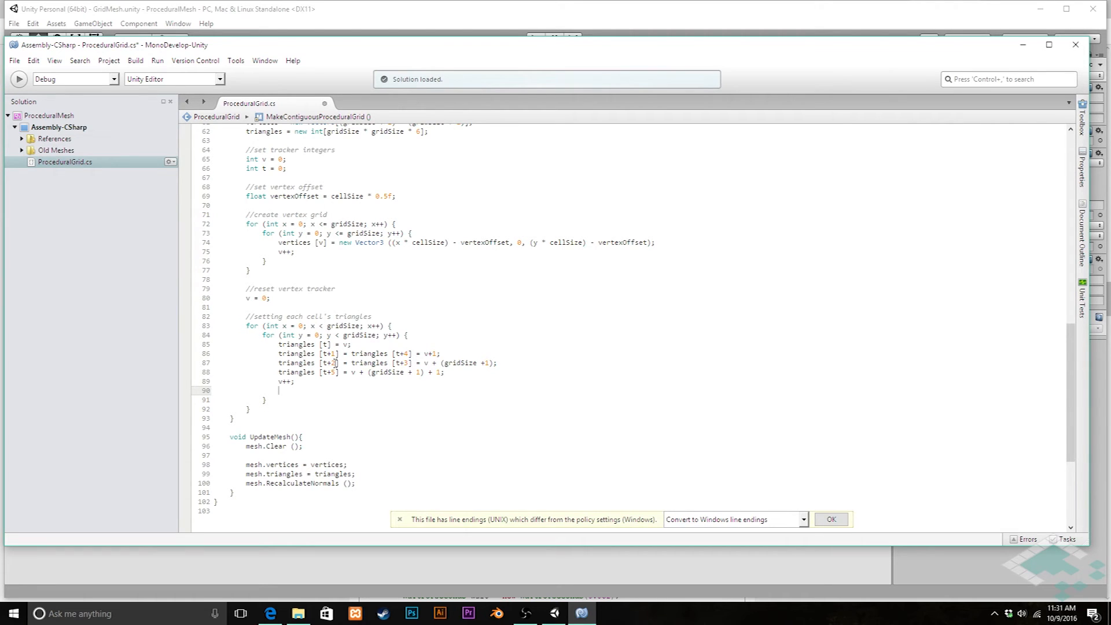
{"action": "type", "text": "t+="}
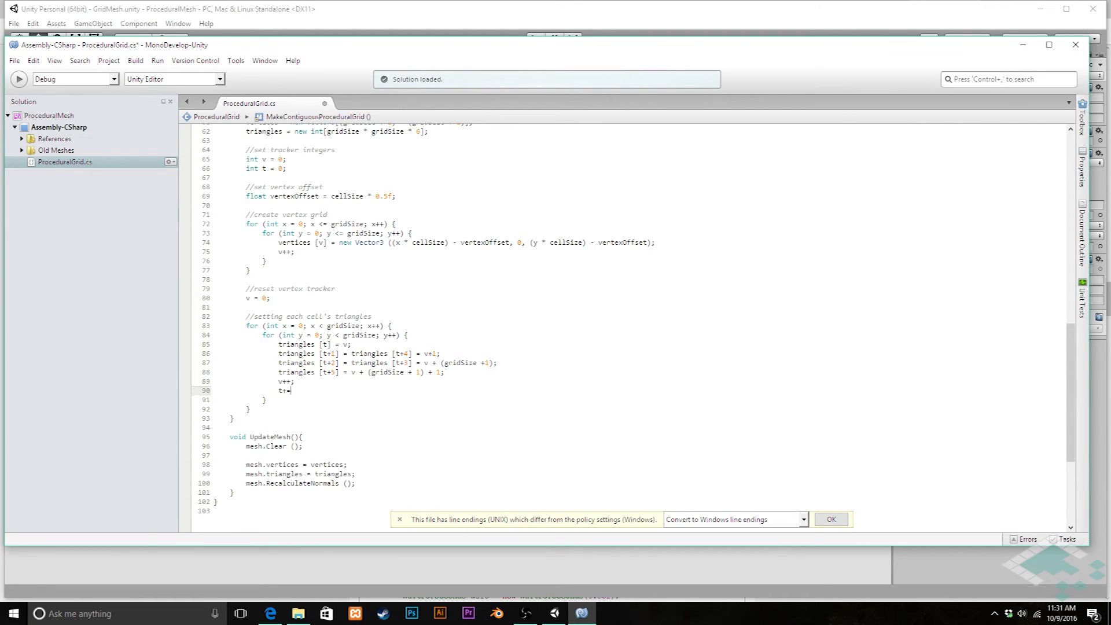
{"action": "type", "text": "6;"}
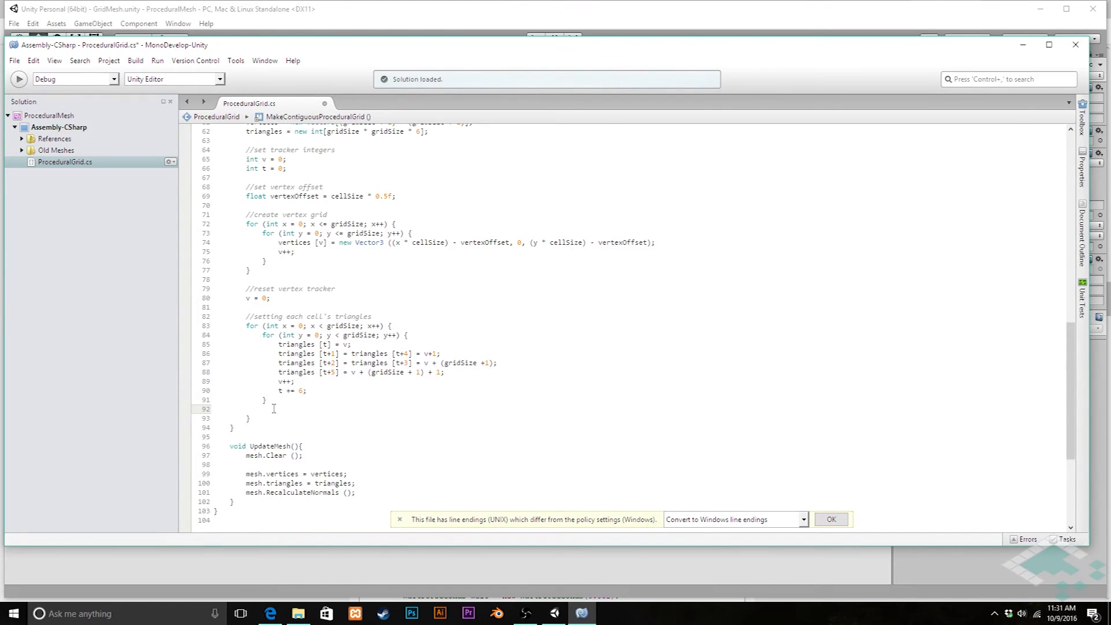
{"action": "type", "text": "v"}
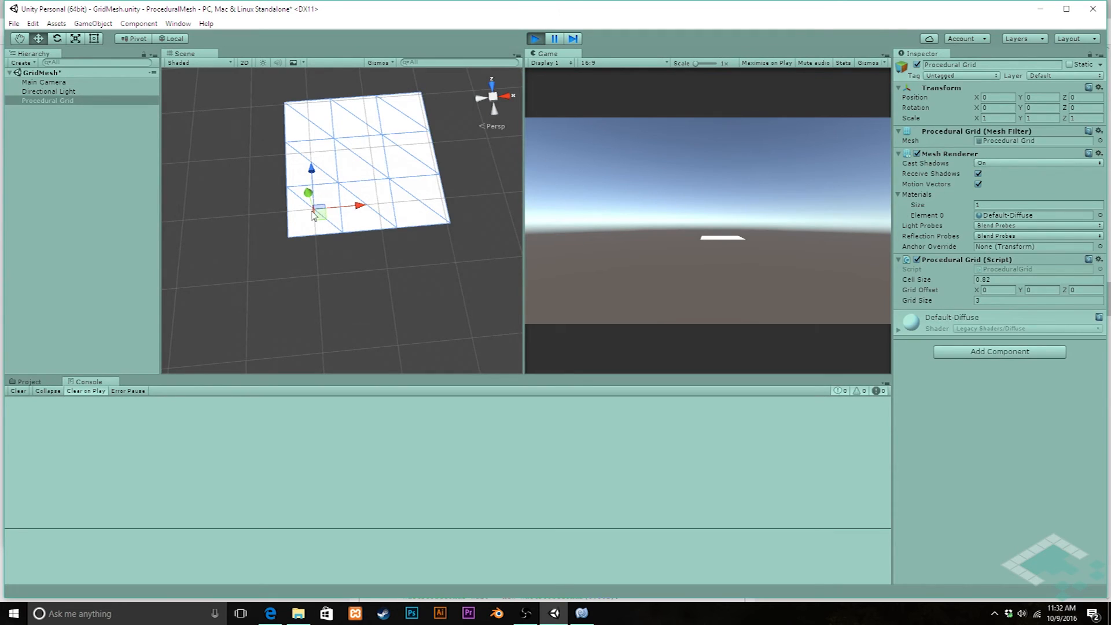
{"action": "mouse_move", "coordinate": [367, 124]}
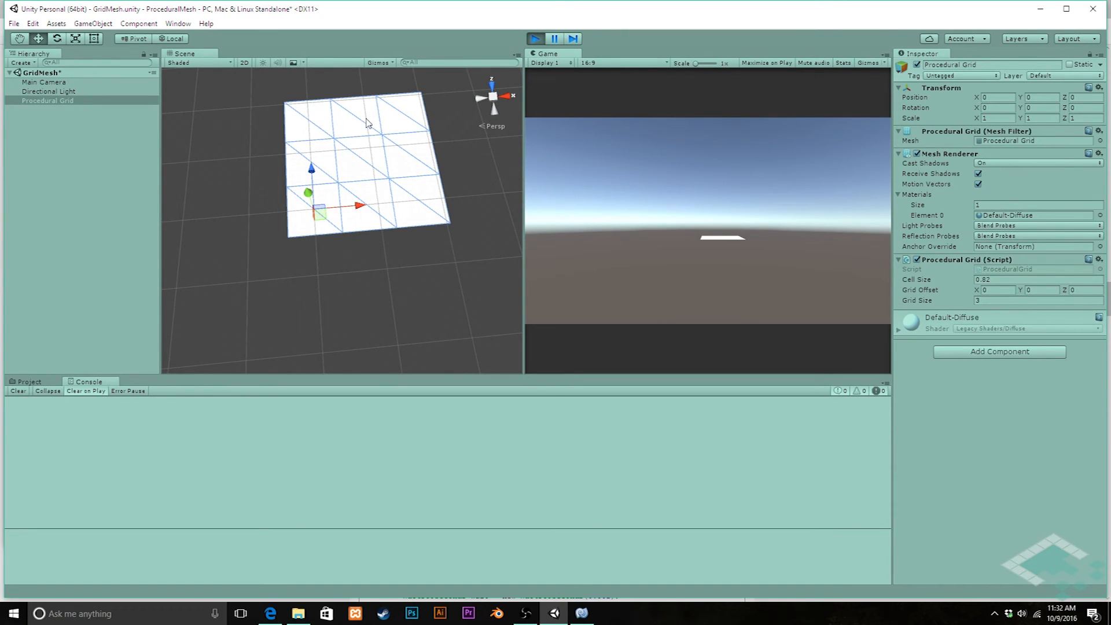
{"action": "mouse_move", "coordinate": [437, 138]}
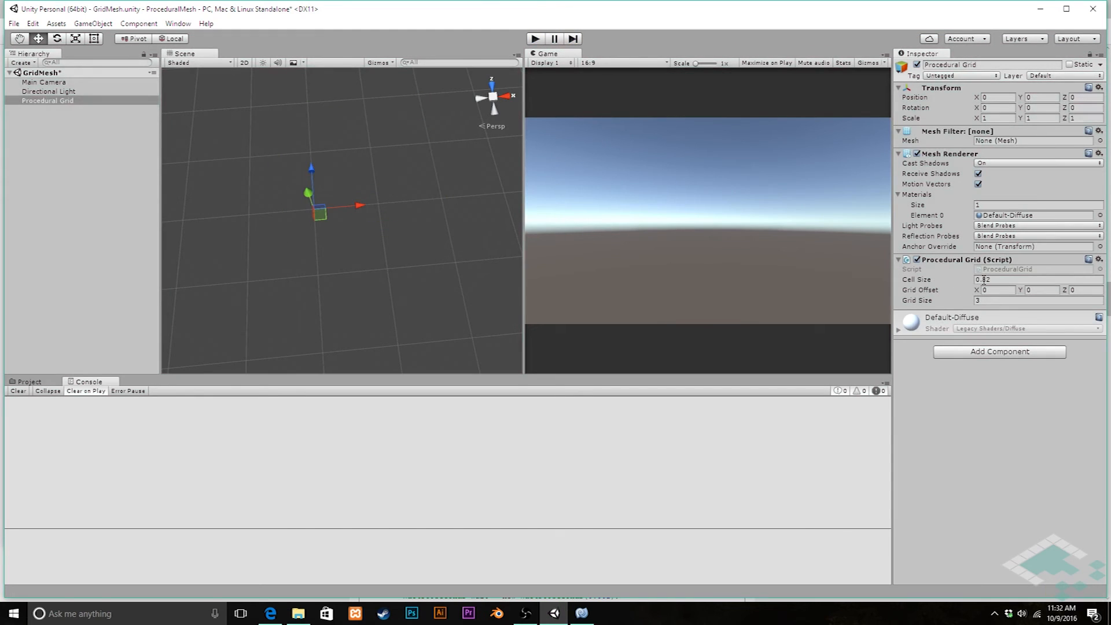
Run the scene in Play mode to view the generated 3x3 triangulated grid
{"action": "left_click", "coordinate": [1038, 279]}
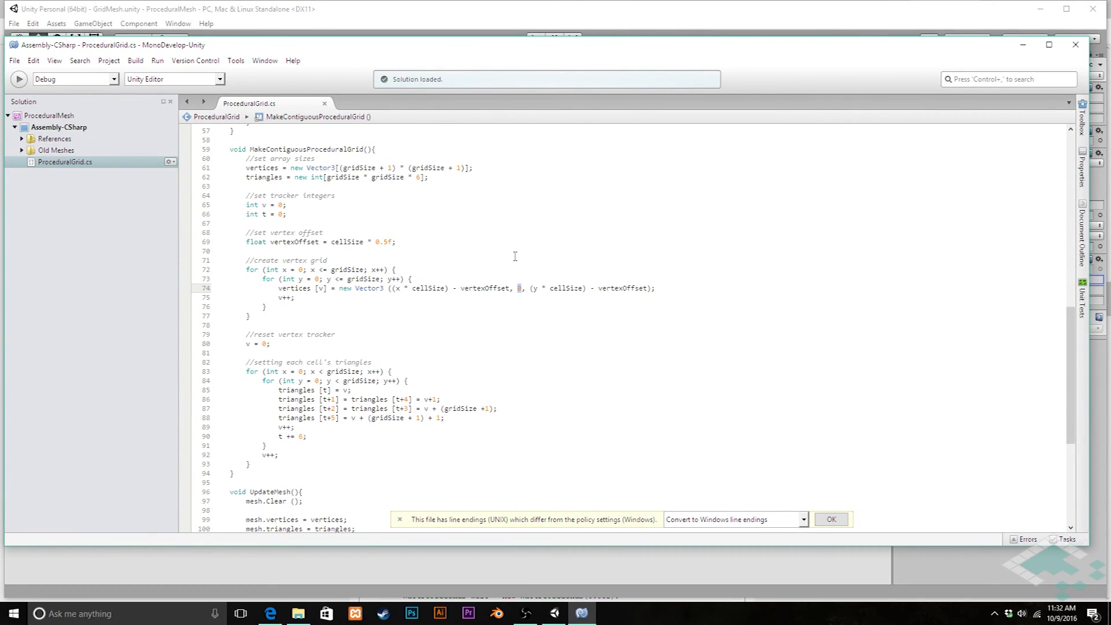
Replace the vertex y-coordinate 0 with (x + y) * 0.2f so the grid slopes
{"action": "type", "text": "x + y) *"}
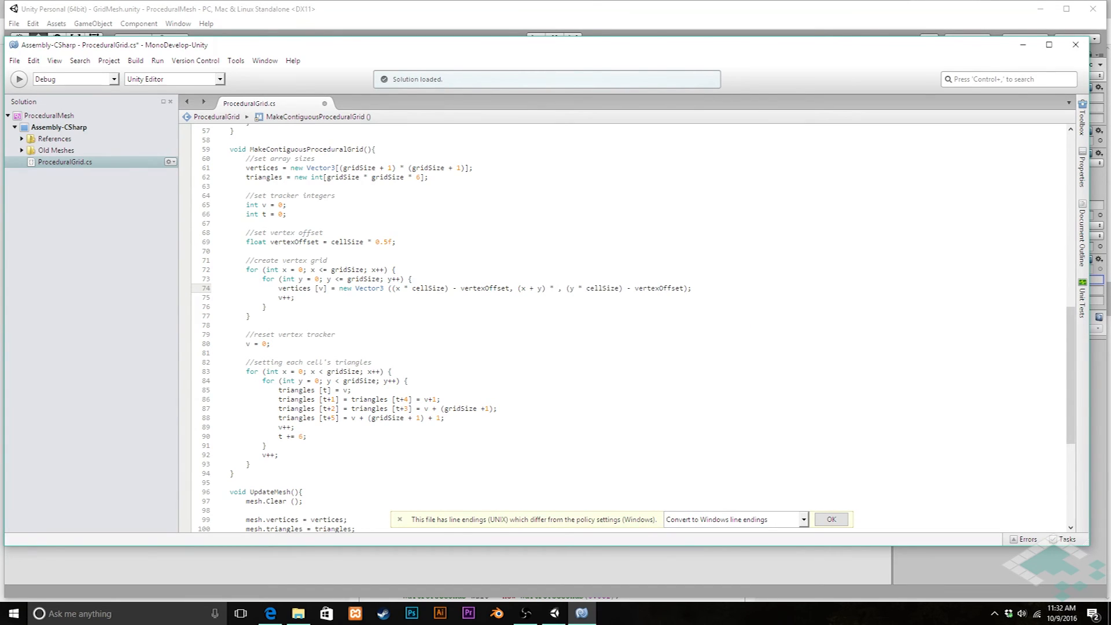
{"action": "type", "text": "0.2f"}
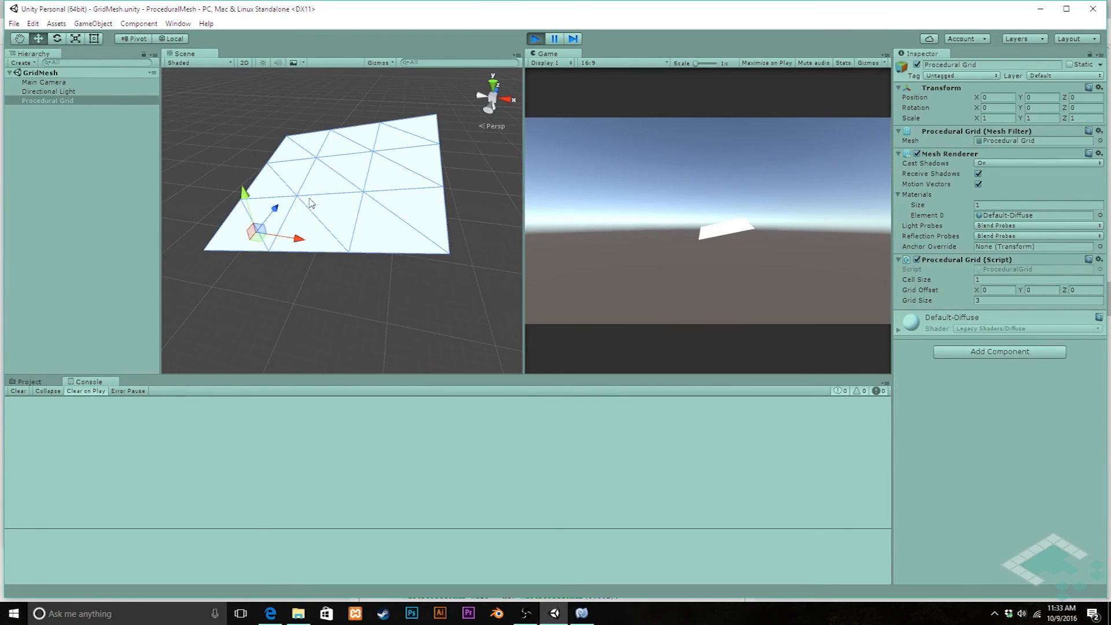
{"action": "mouse_move", "coordinate": [216, 250]}
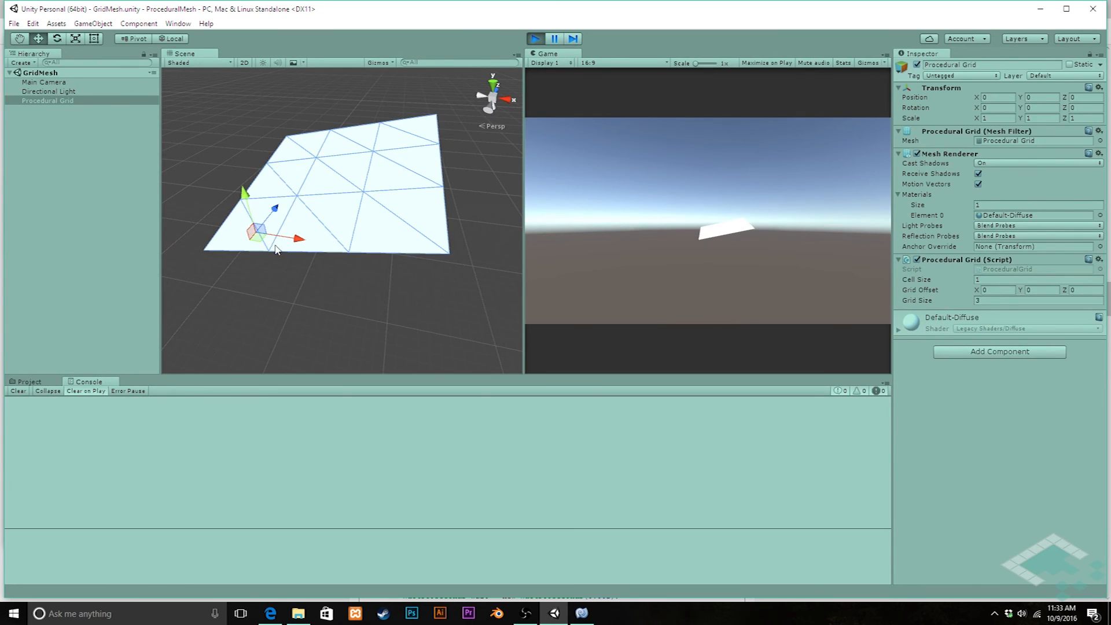
{"action": "mouse_move", "coordinate": [299, 203]}
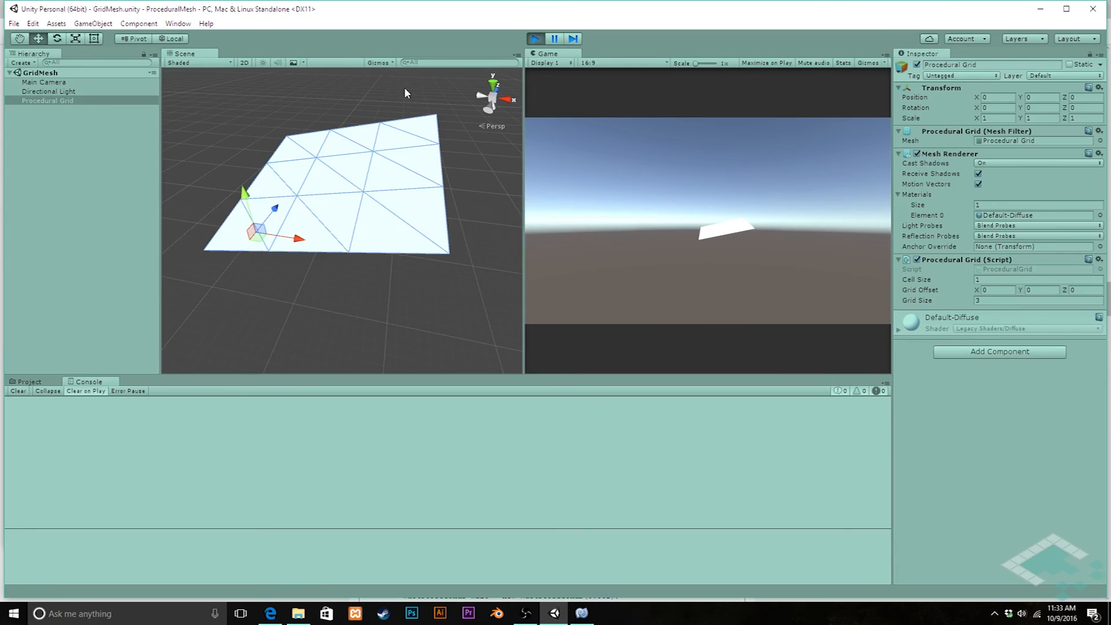
{"action": "mouse_move", "coordinate": [383, 170]}
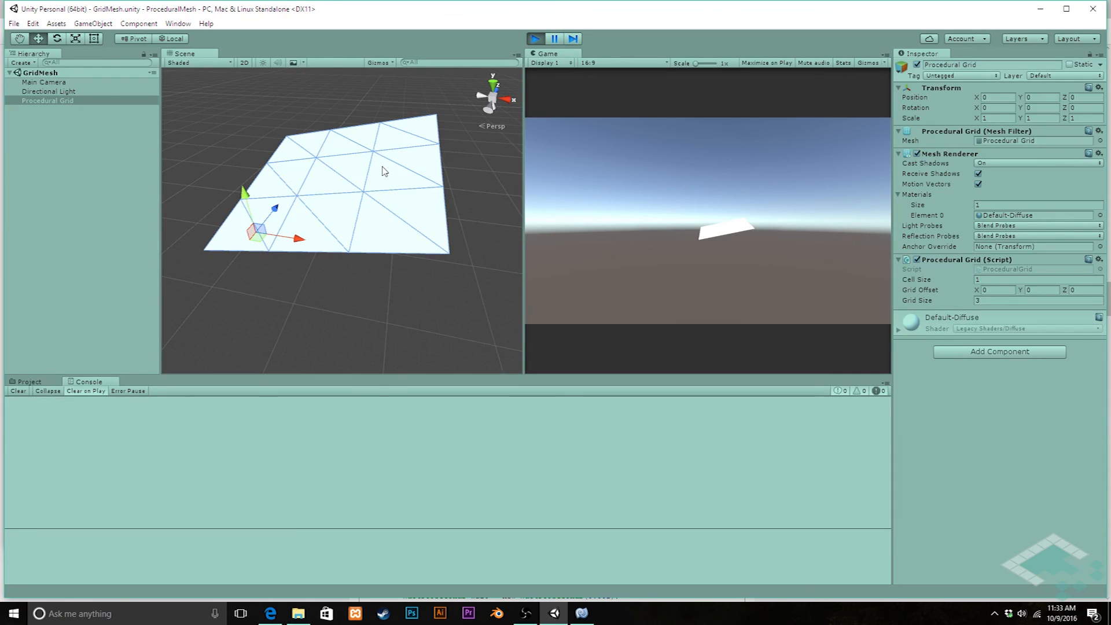
{"action": "mouse_move", "coordinate": [283, 245]}
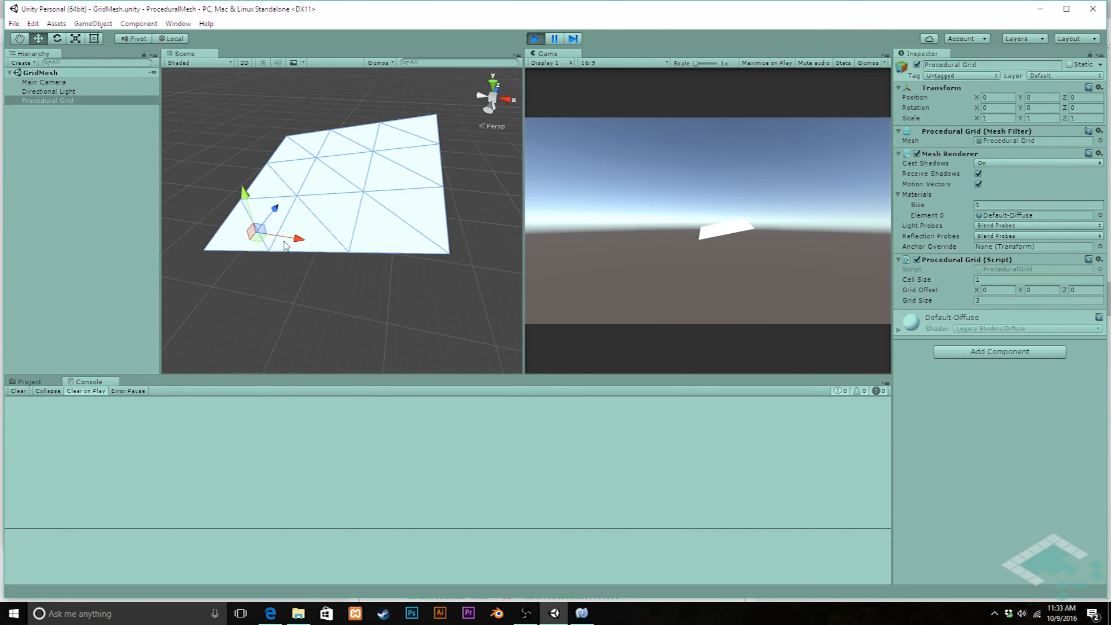
{"action": "mouse_move", "coordinate": [320, 196]}
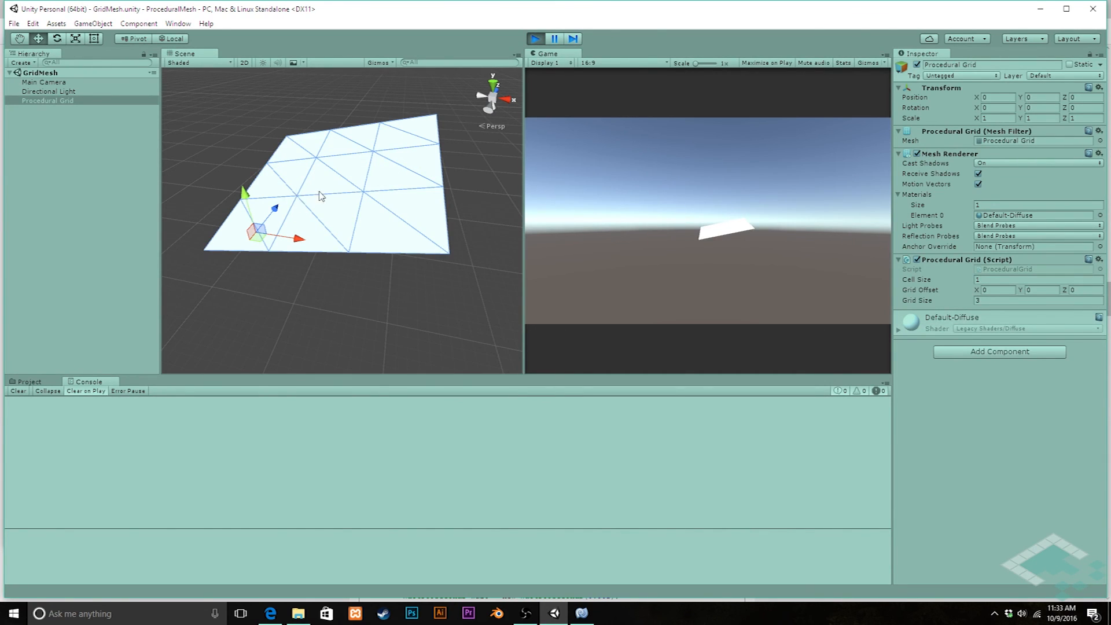